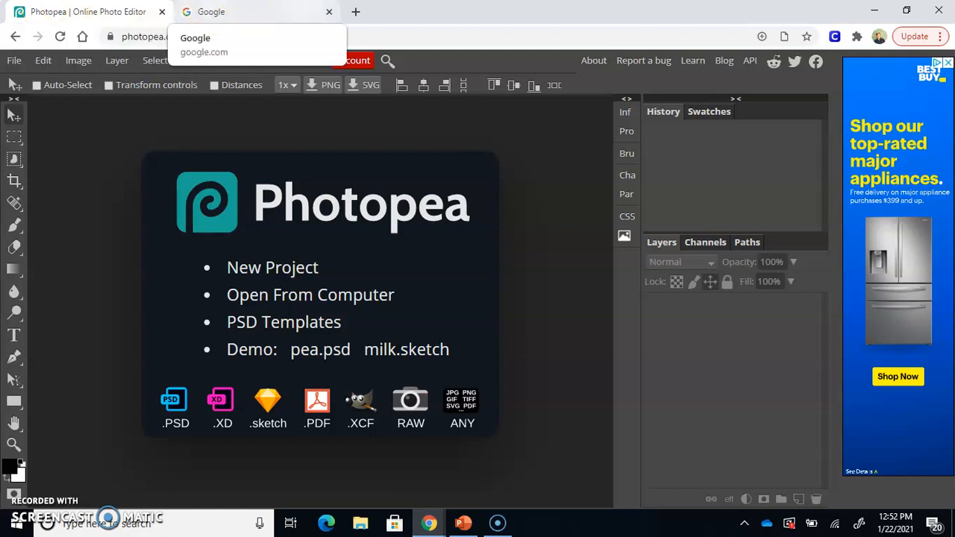
pyautogui.moveTo(261, 9)
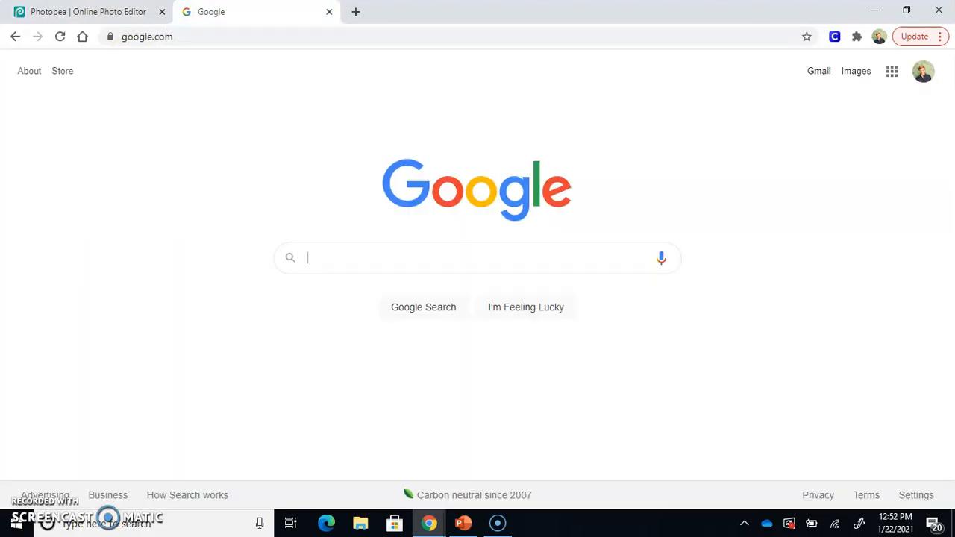
# Search Google for 'Skittles png'.
pyautogui.click(477, 256)
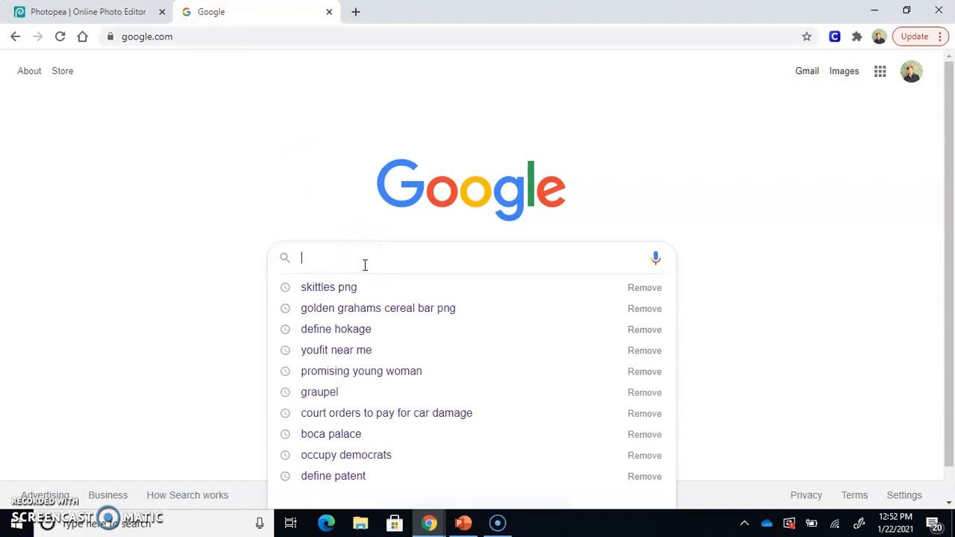
pyautogui.write('Skittles')
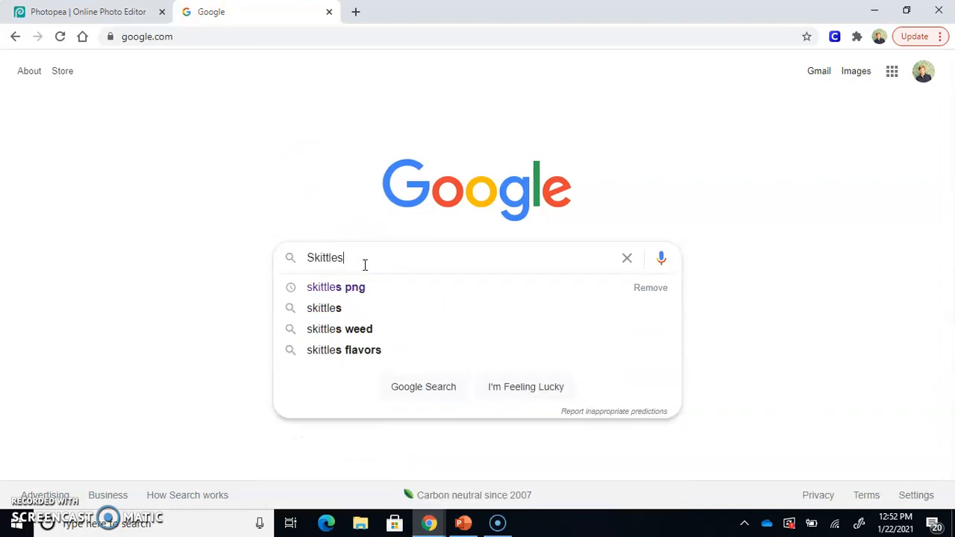
pyautogui.write('png')
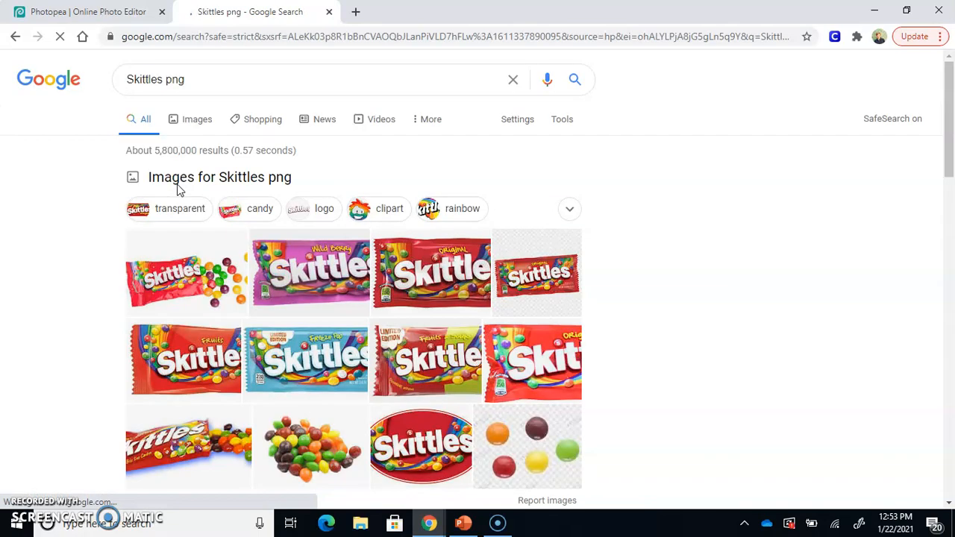
# Switch to image results and browse down through the Skittles bag pictures.
pyautogui.click(197, 119)
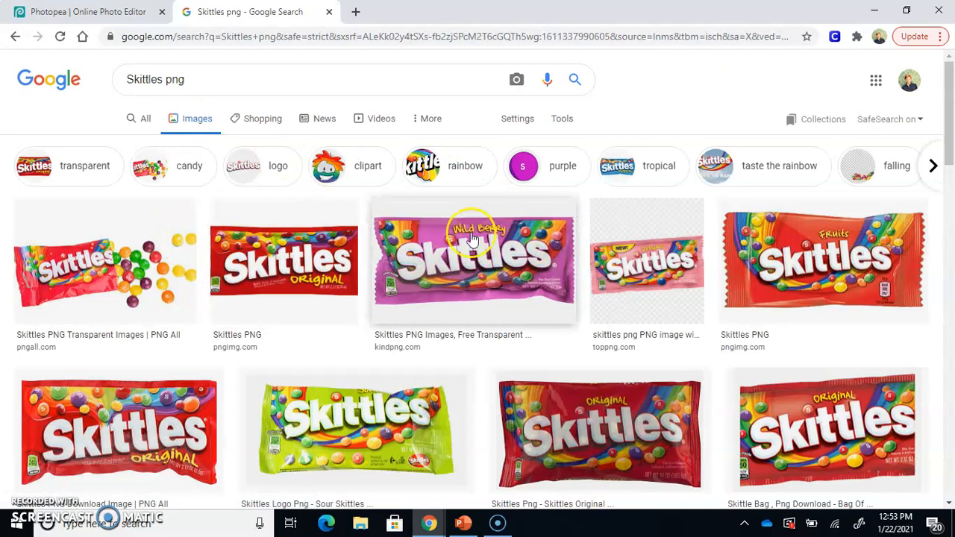
pyautogui.moveTo(693, 235)
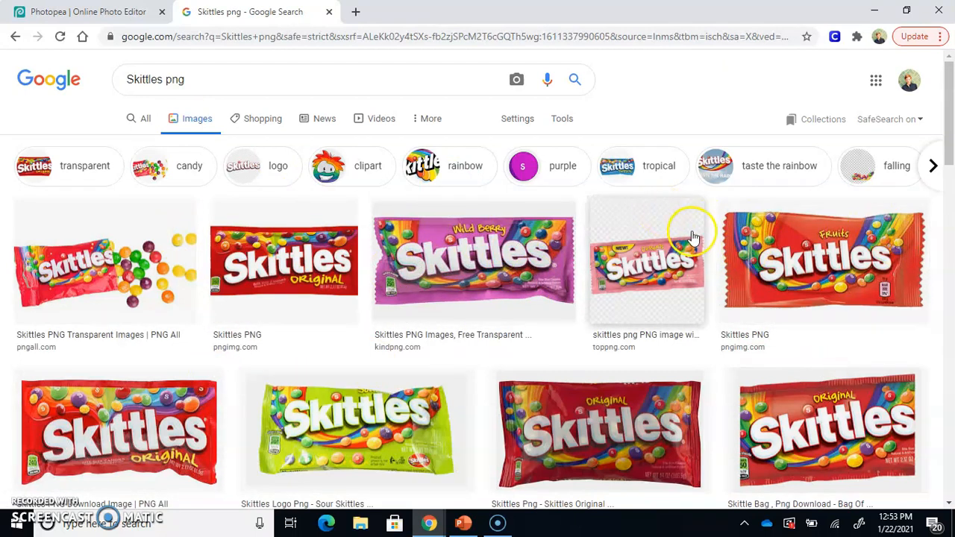
pyautogui.scroll(-3)
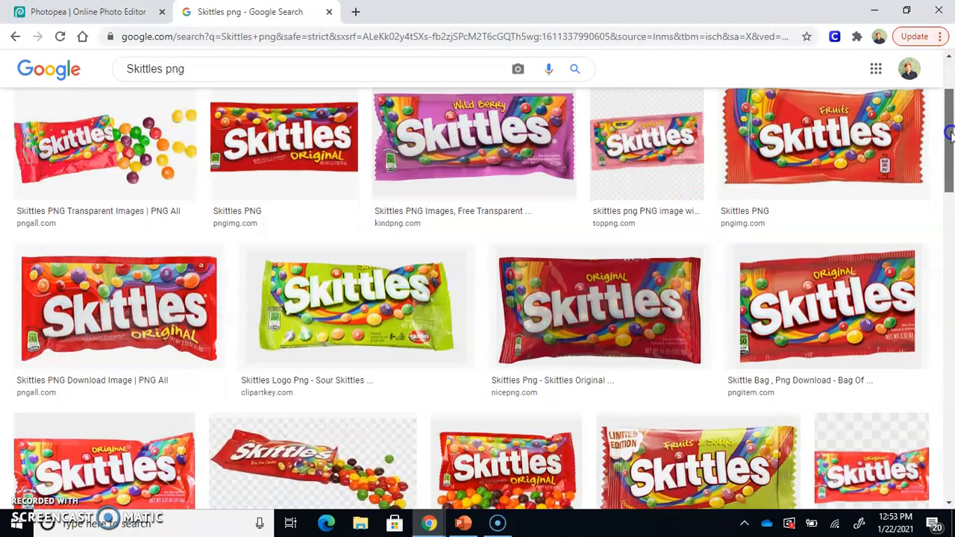
pyautogui.scroll(-3)
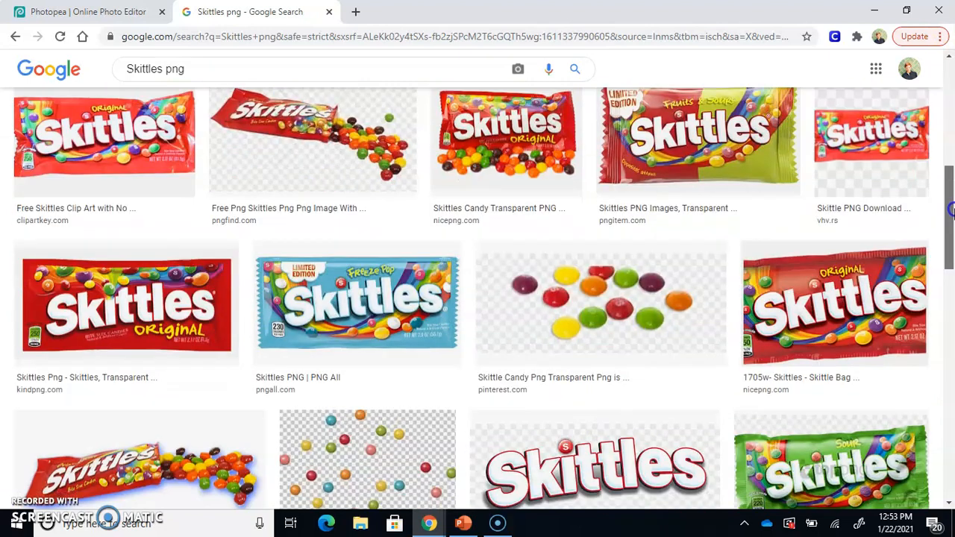
pyautogui.scroll(-3)
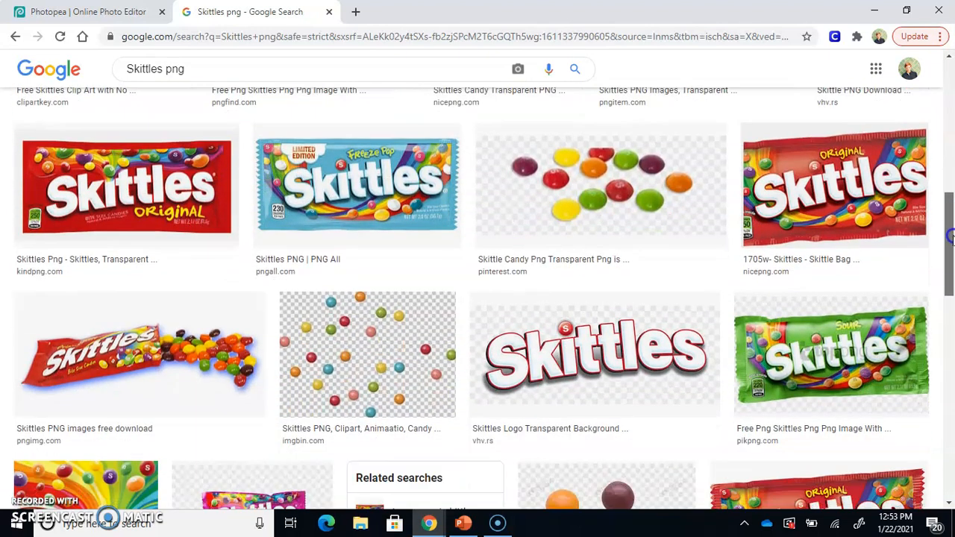
pyautogui.scroll(-3)
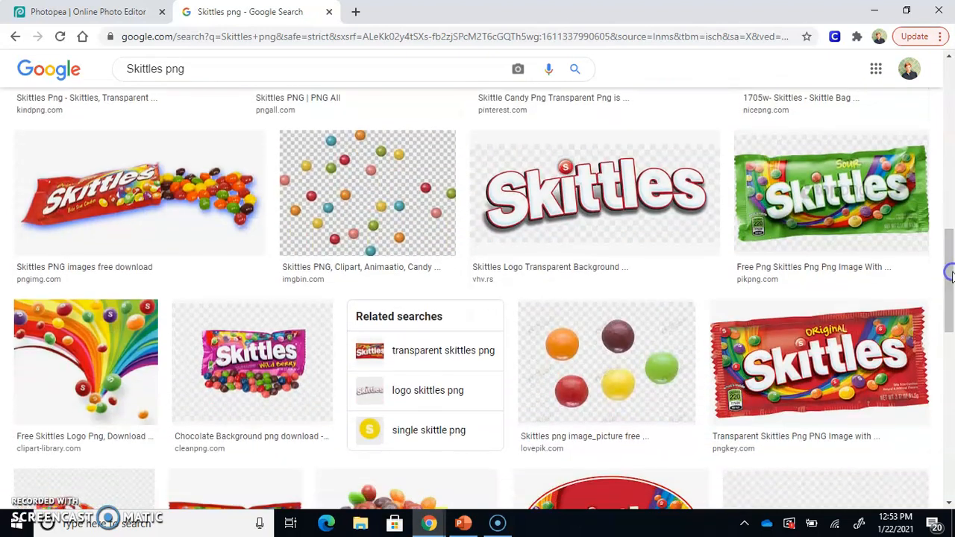
pyautogui.scroll(-3)
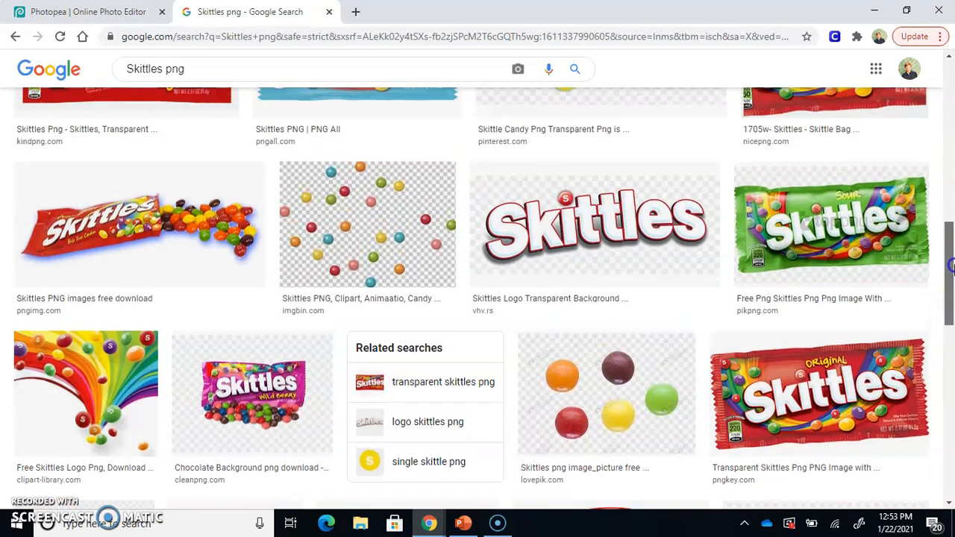
pyautogui.scroll(-3)
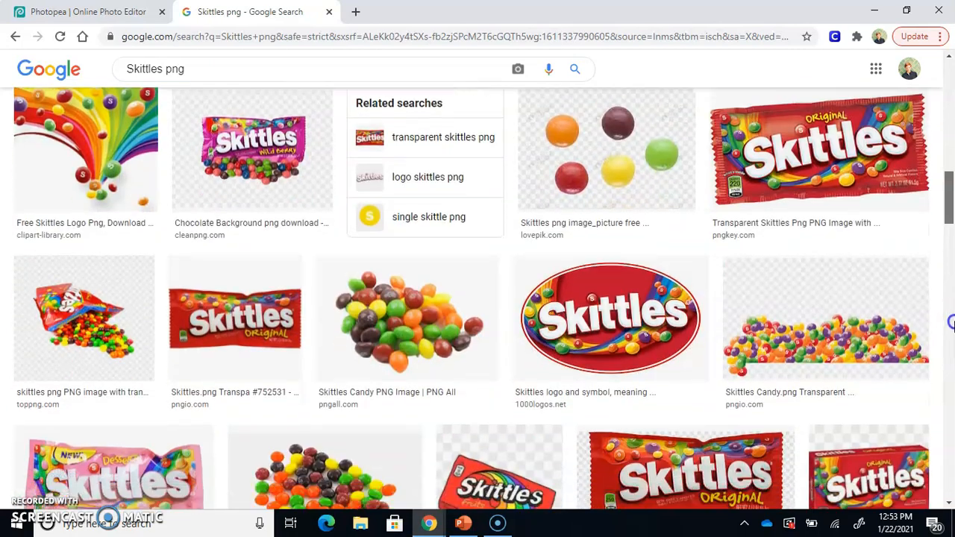
pyautogui.scroll(-3)
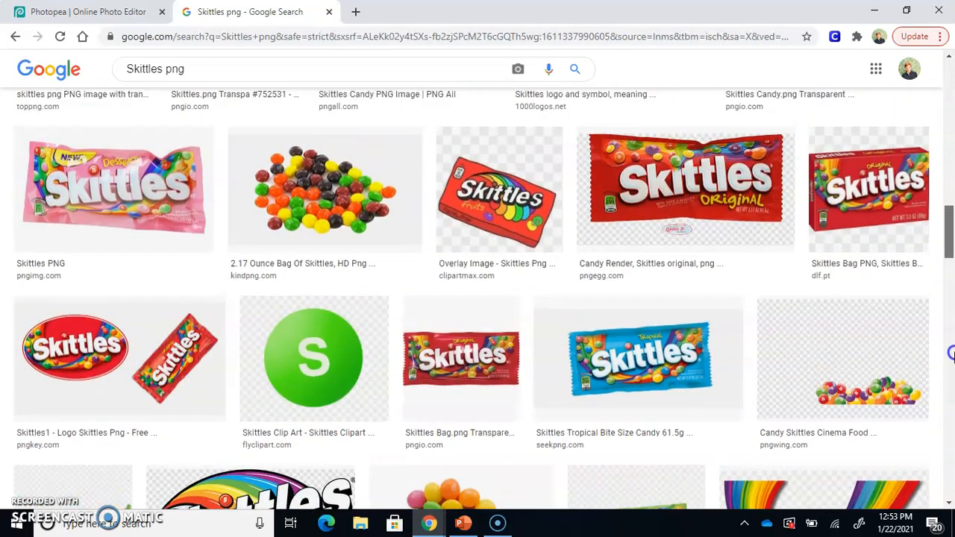
pyautogui.scroll(-3)
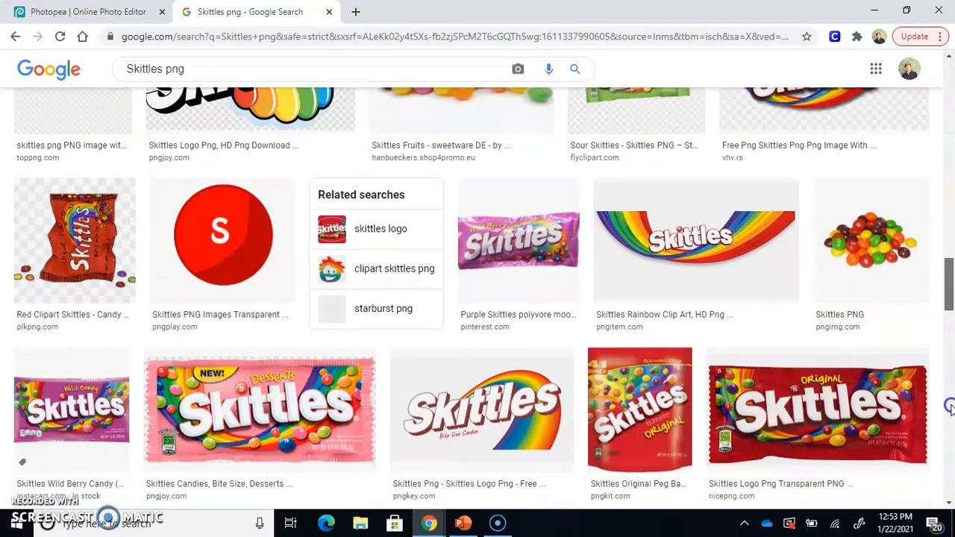
pyautogui.scroll(-3)
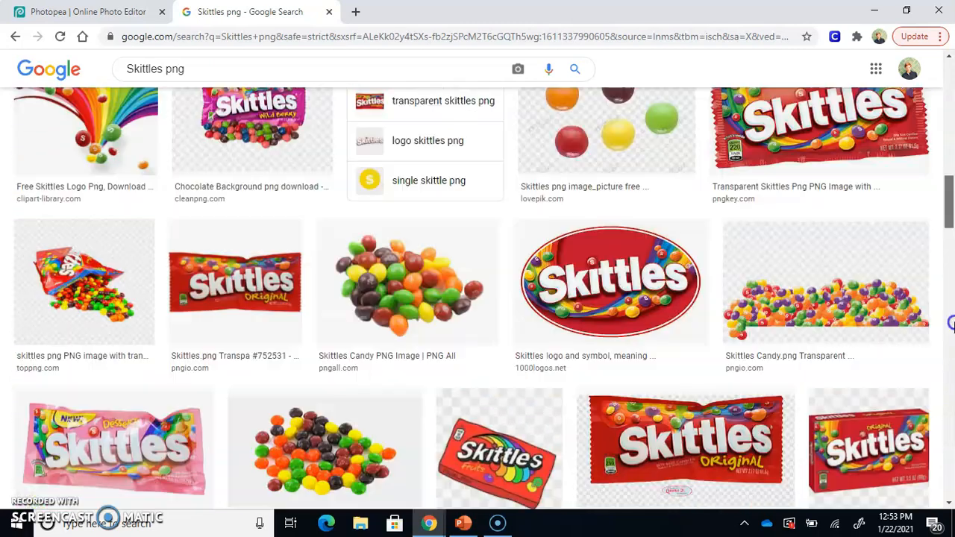
pyautogui.scroll(-3)
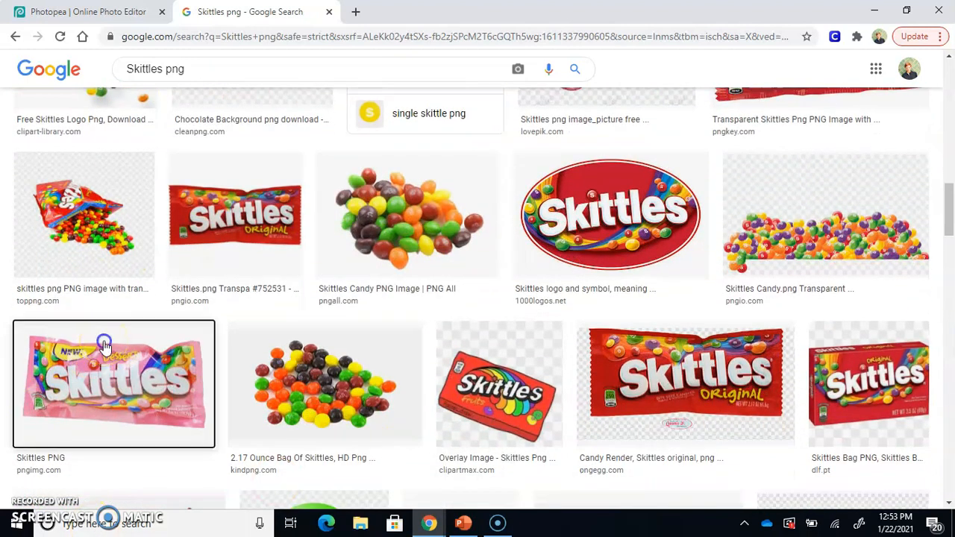
# Open the purple Wild Berry Skittles bag image by itself in a new tab, showing its save options.
pyautogui.click(113, 384)
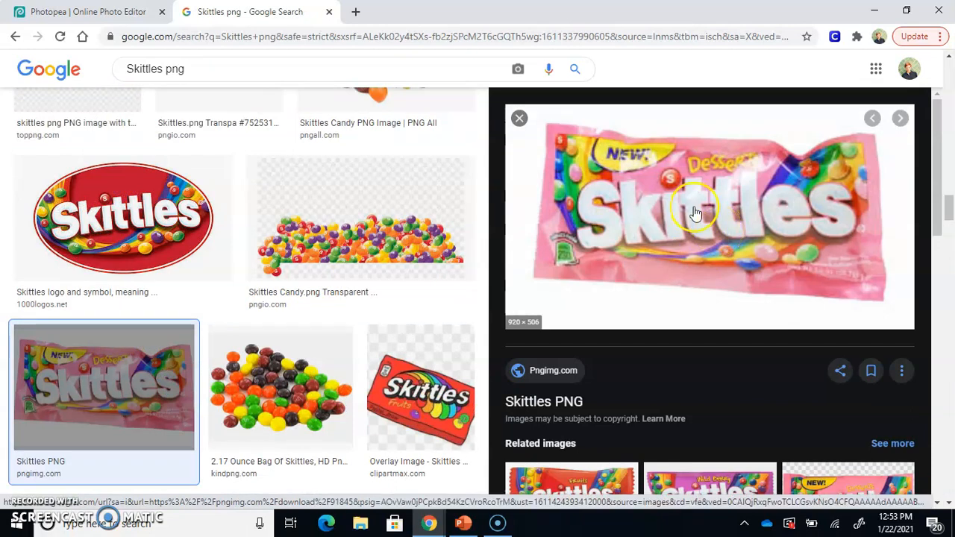
pyautogui.moveTo(597, 187)
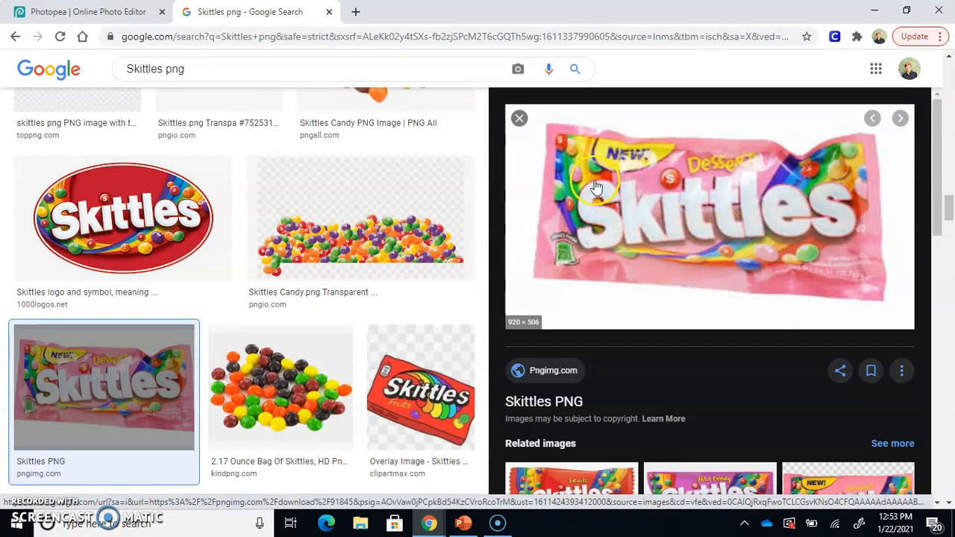
pyautogui.moveTo(685, 471)
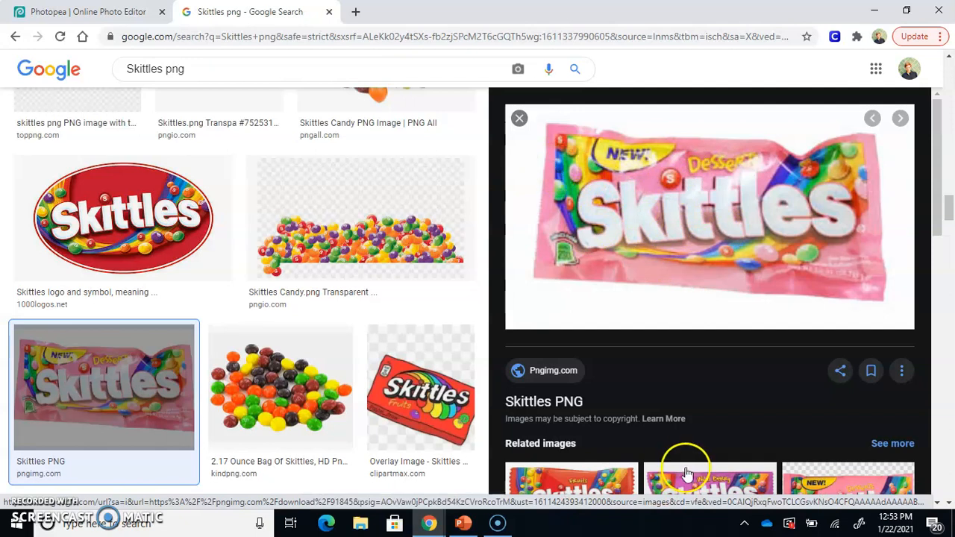
pyautogui.click(711, 477)
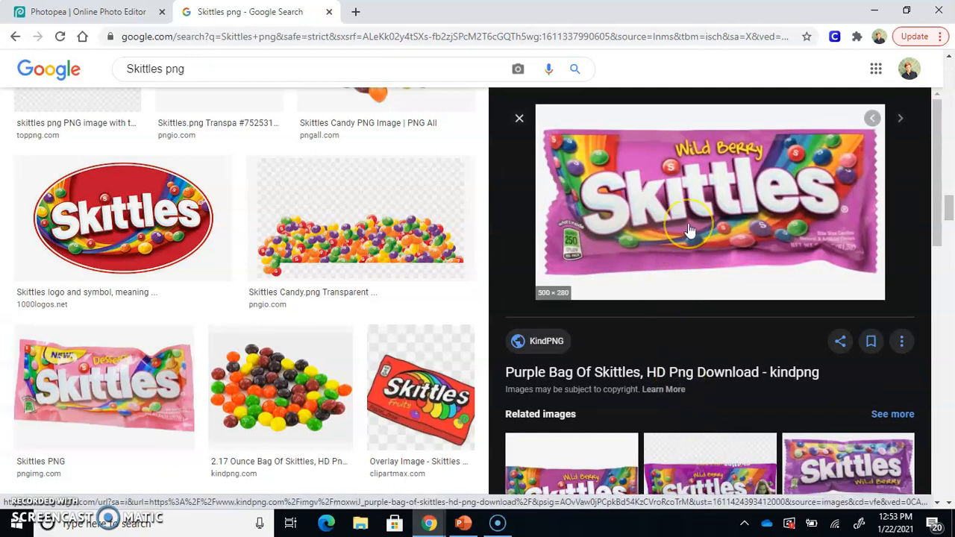
pyautogui.rightClick(689, 230)
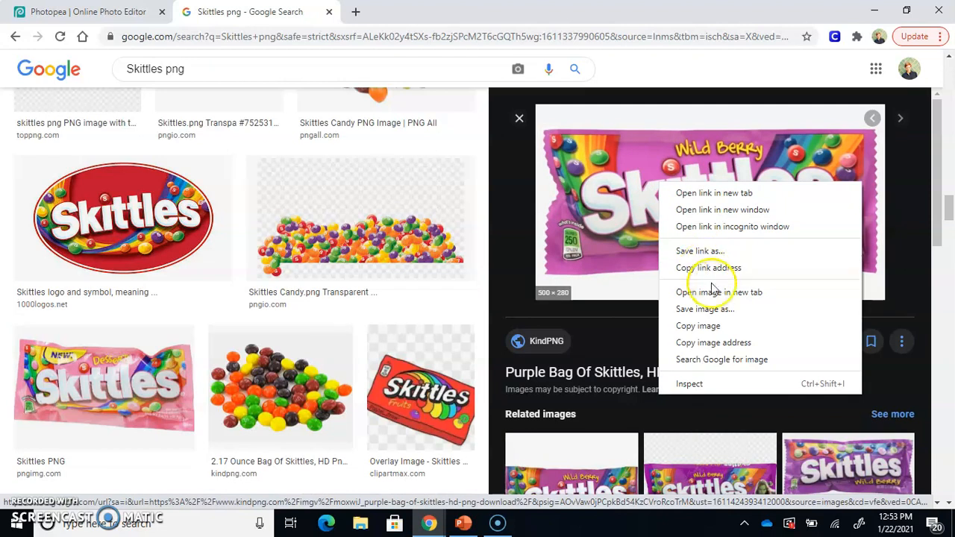
pyautogui.click(719, 291)
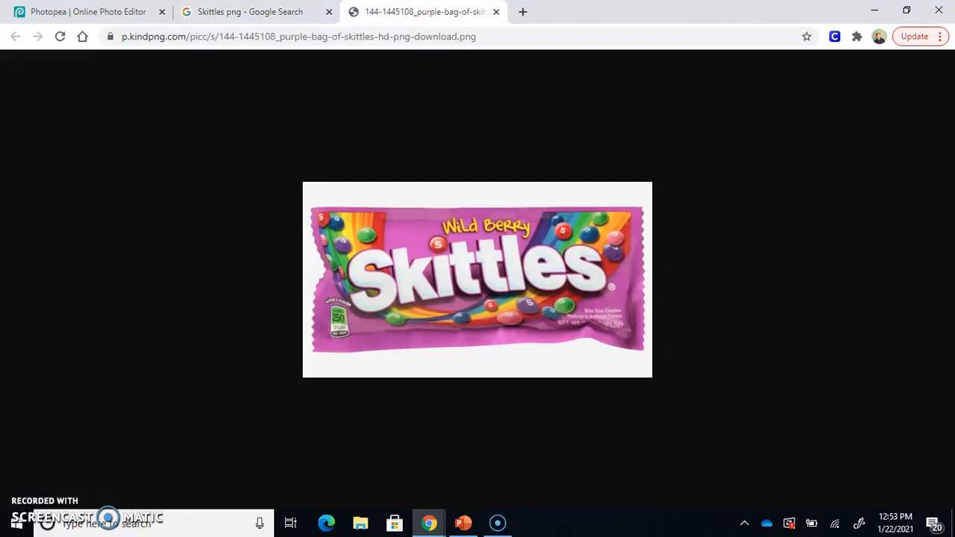
pyautogui.rightClick(468, 207)
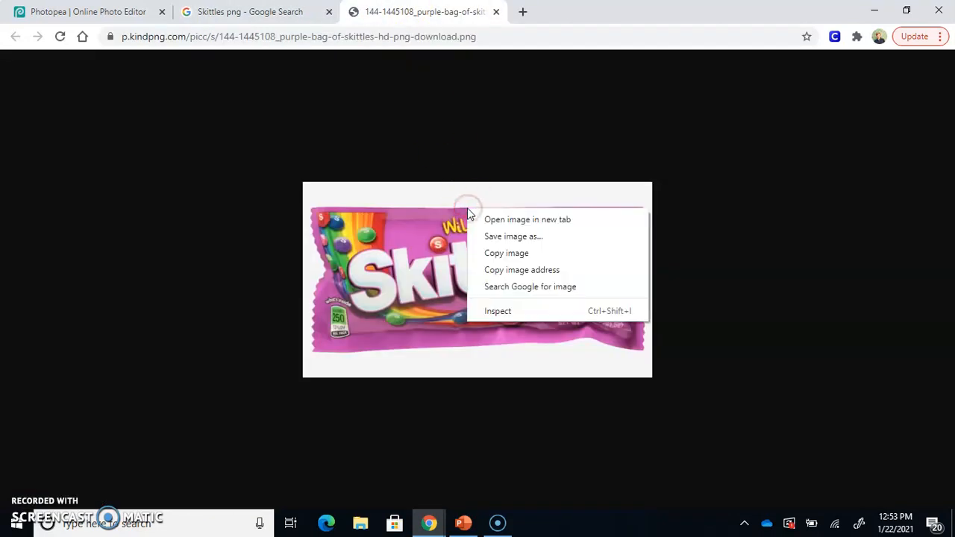
pyautogui.moveTo(513, 235)
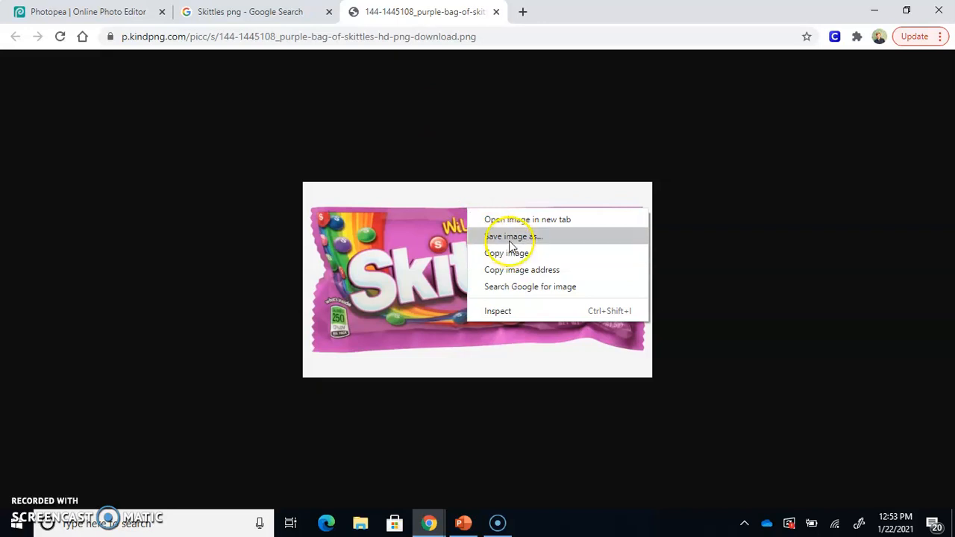
# Save the Wild Berry bag image to the computer as Skittles1.png.
pyautogui.click(513, 236)
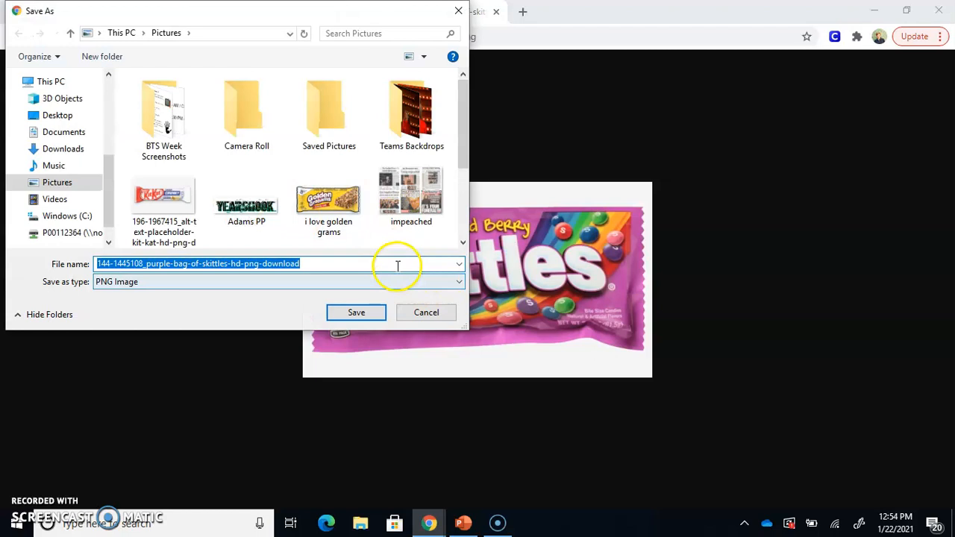
pyautogui.write('Skittles')
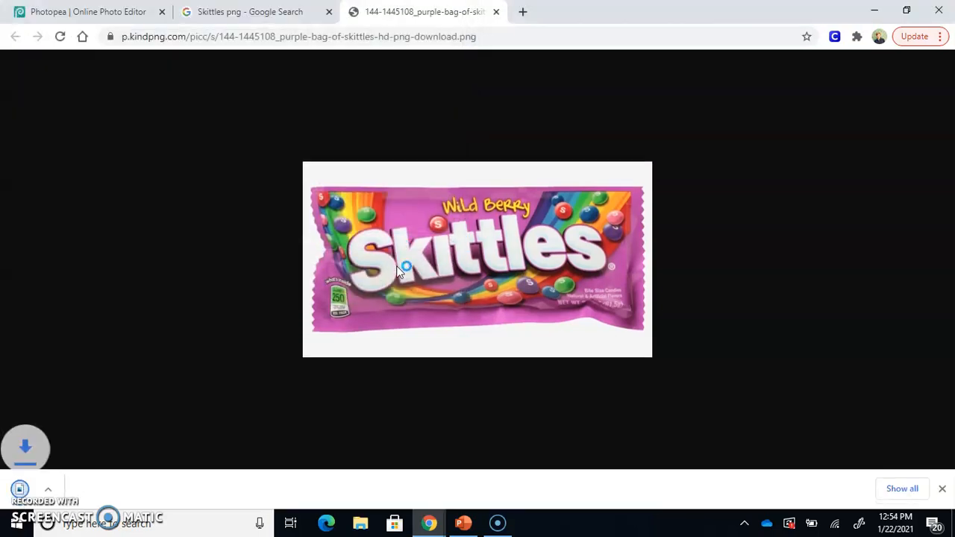
pyautogui.click(26, 448)
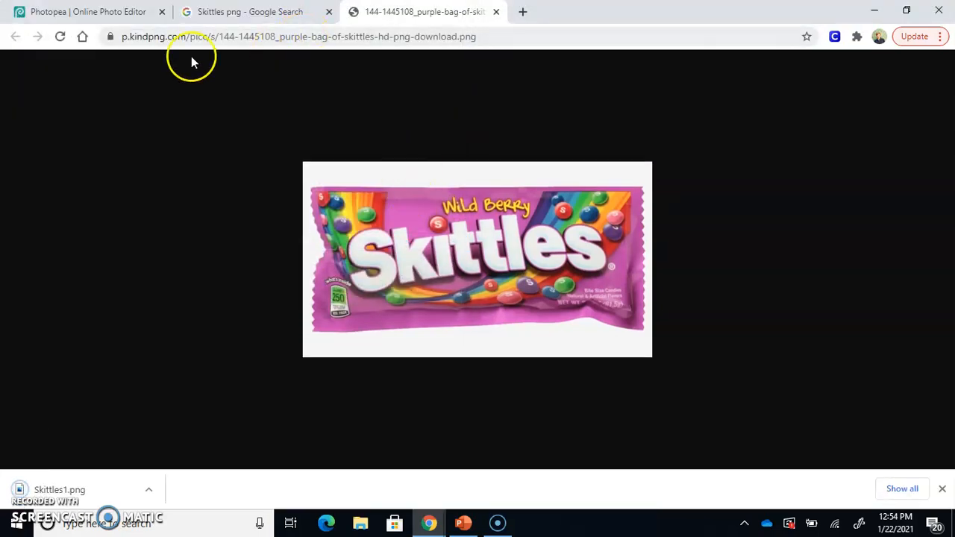
pyautogui.moveTo(88, 12)
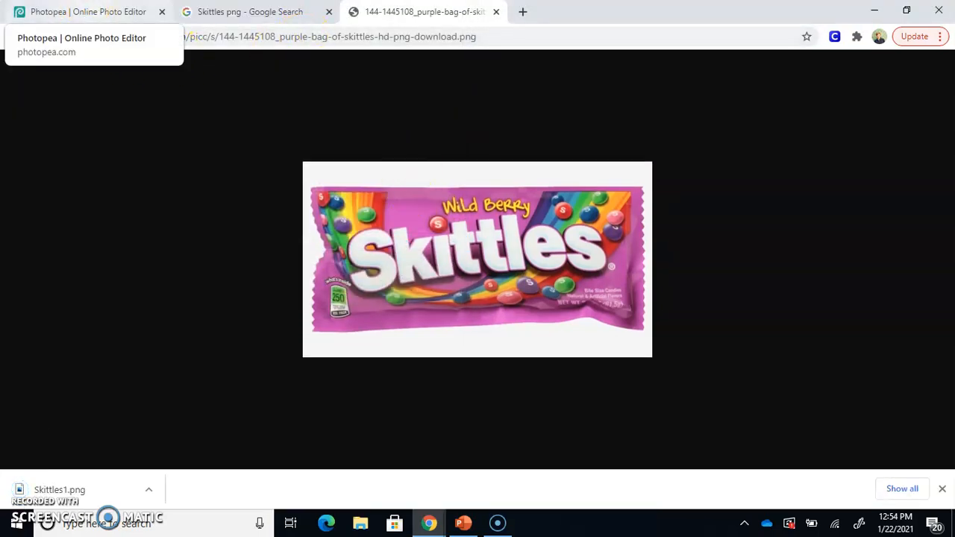
# Open the downloaded Skittles1 image from the computer as a Photopea document.
pyautogui.click(87, 12)
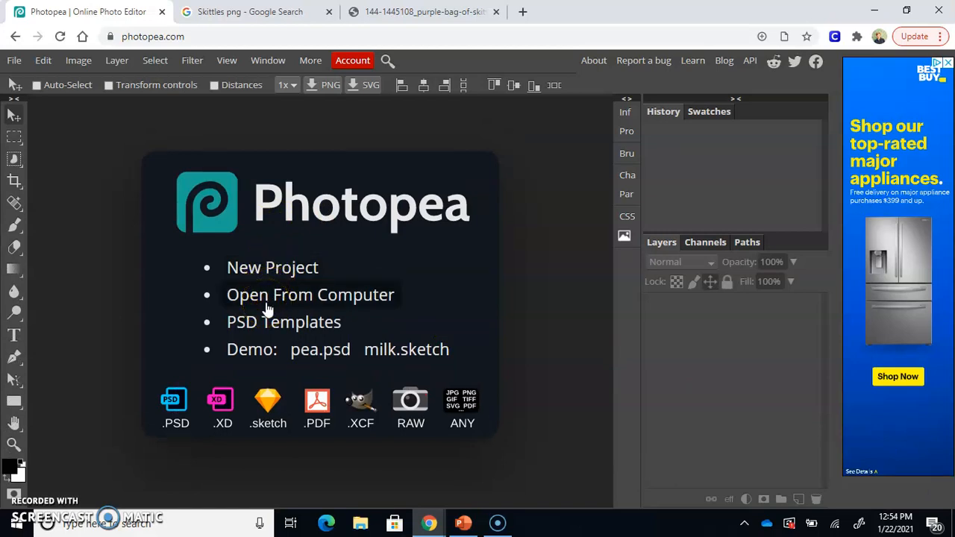
pyautogui.click(311, 294)
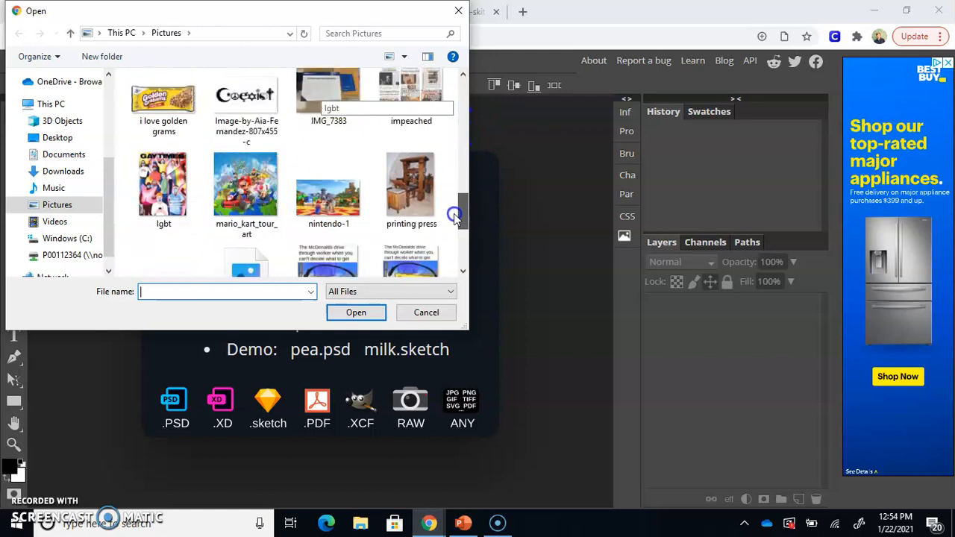
pyautogui.click(426, 312)
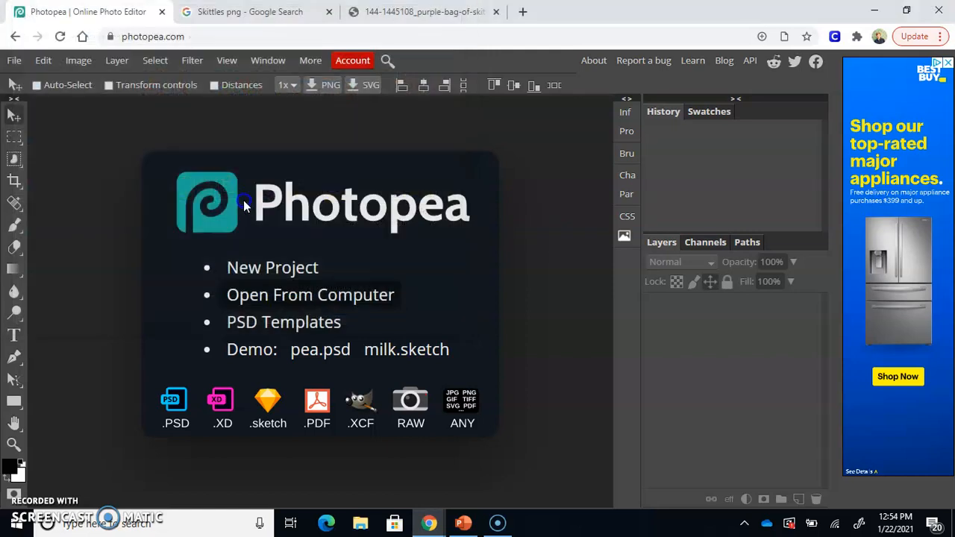
pyautogui.click(310, 294)
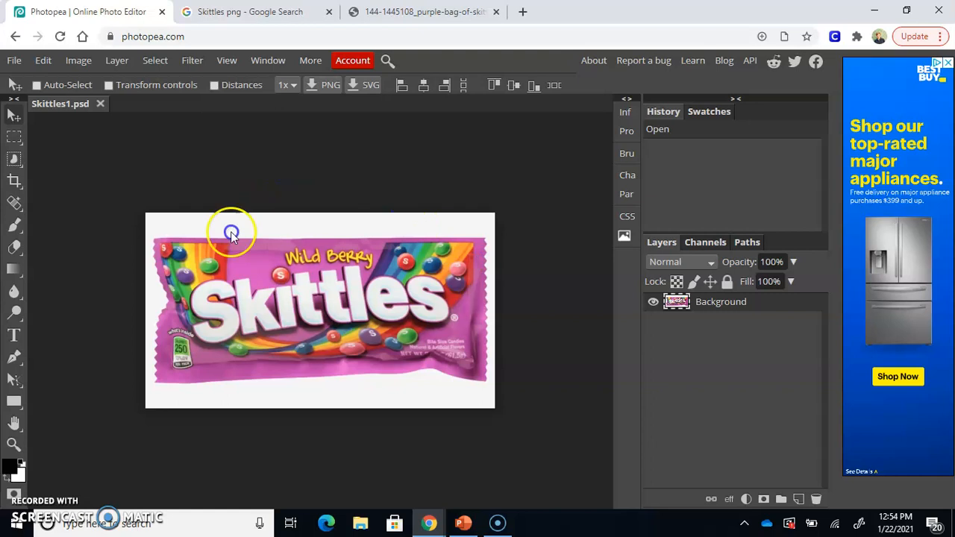
pyautogui.moveTo(489, 191)
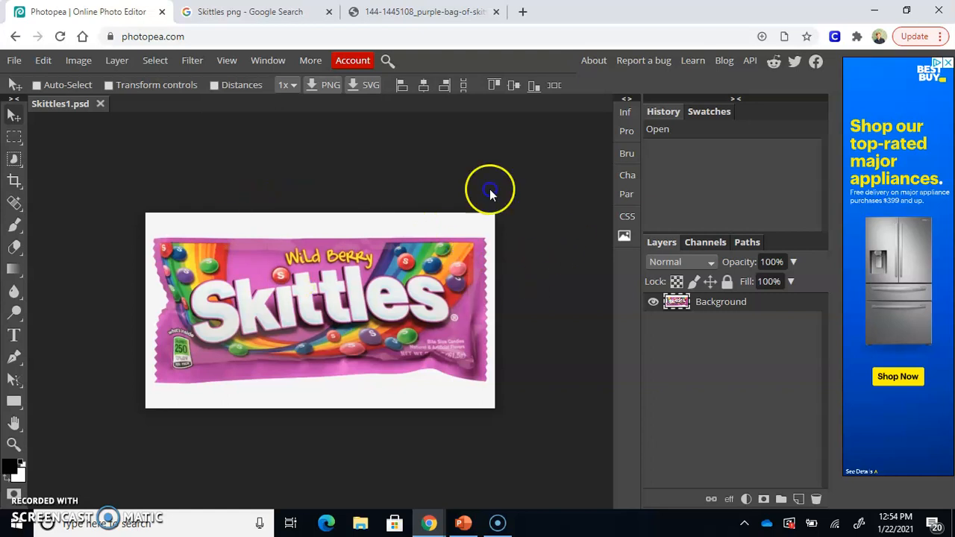
pyautogui.moveTo(500, 242)
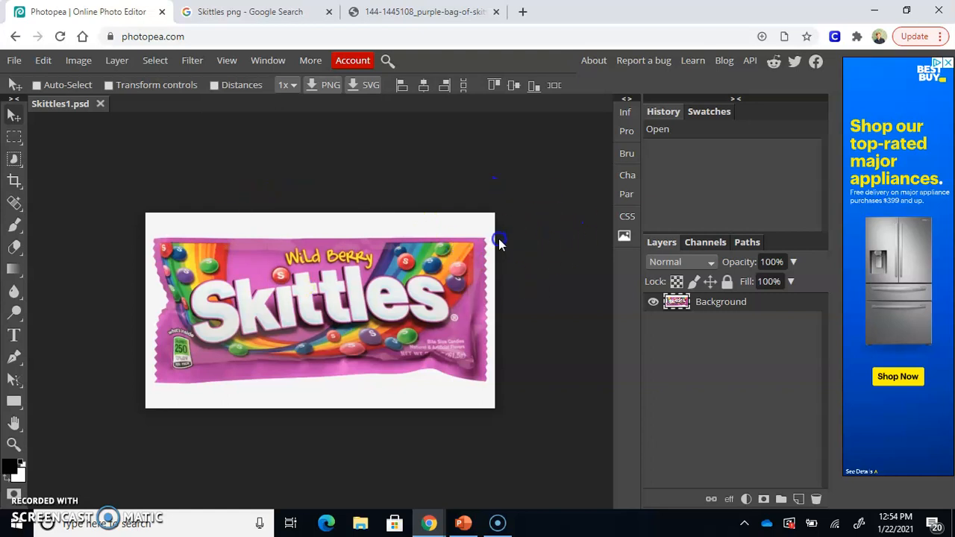
pyautogui.moveTo(755, 268)
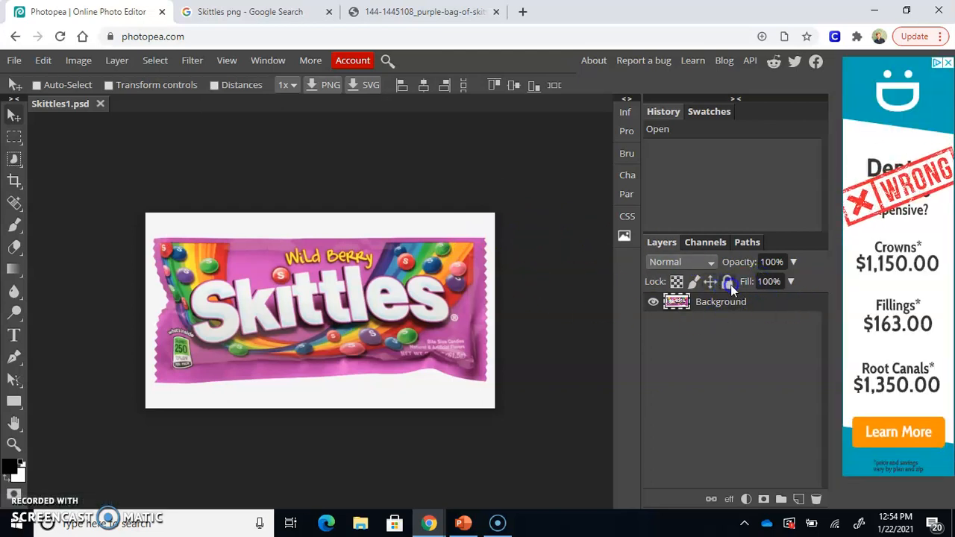
# Toggle the lock on the Background layer.
pyautogui.click(728, 280)
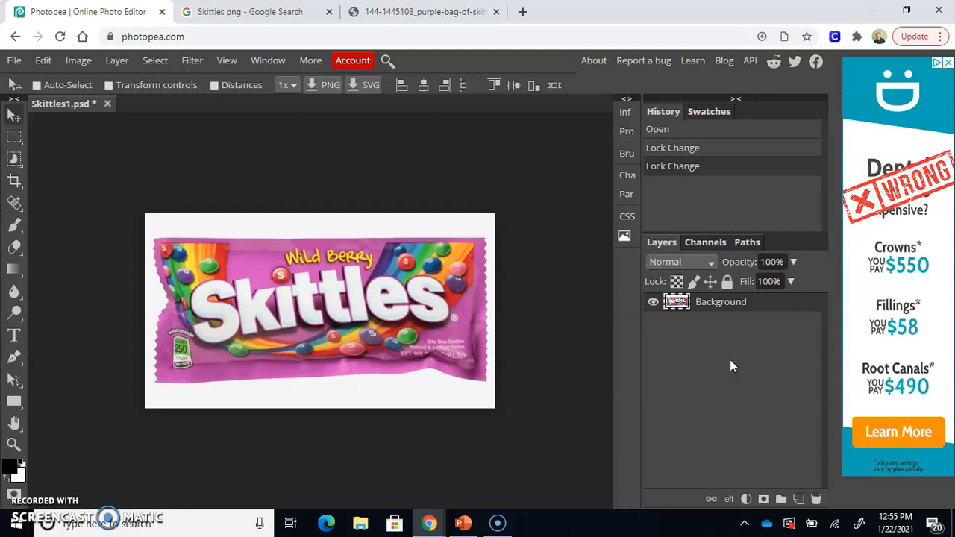
# Toggle the Background layer lock again, then click the image's white area.
pyautogui.click(727, 280)
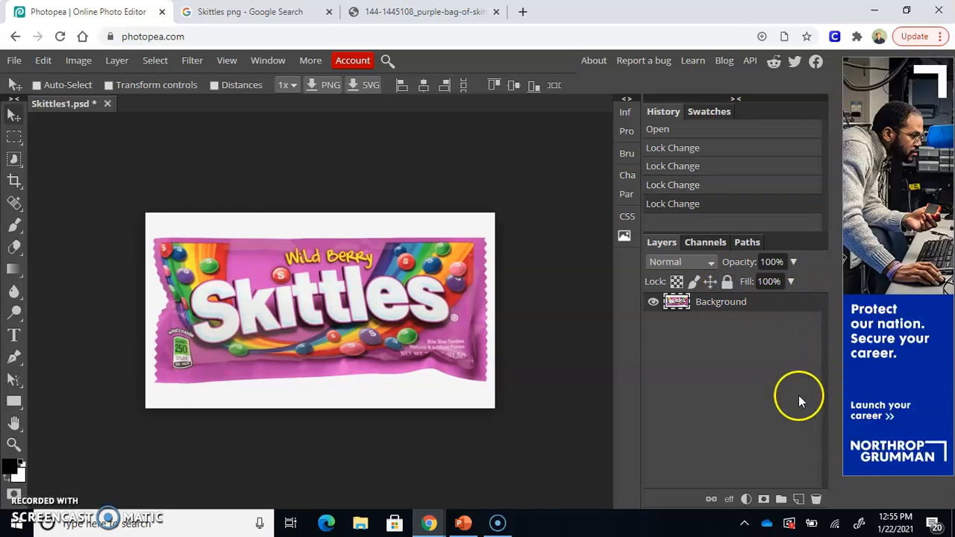
pyautogui.moveTo(96, 161)
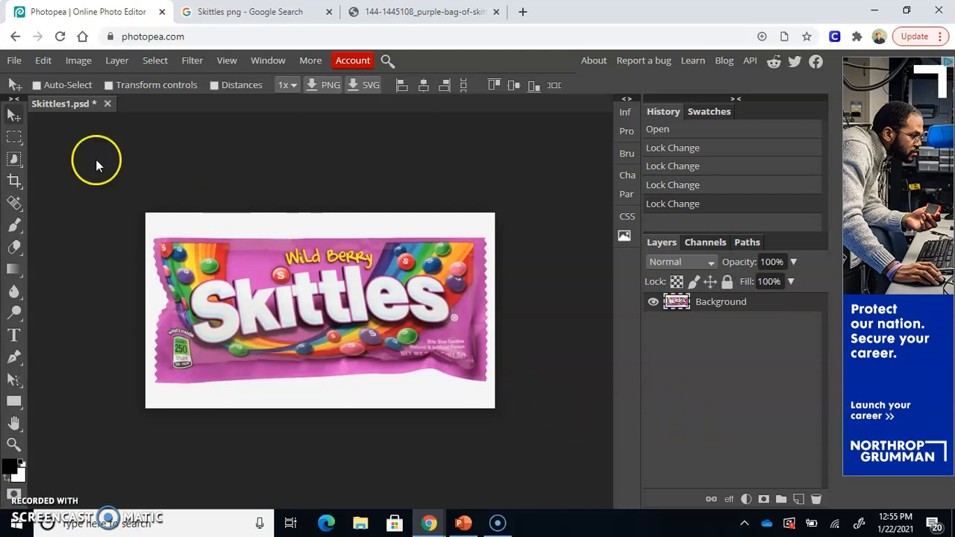
pyautogui.moveTo(111, 141)
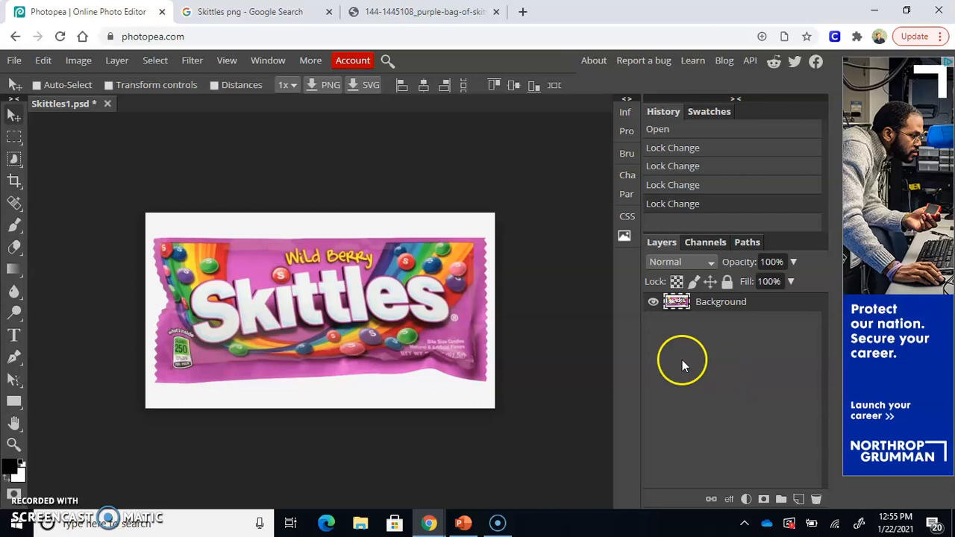
pyautogui.moveTo(505, 265)
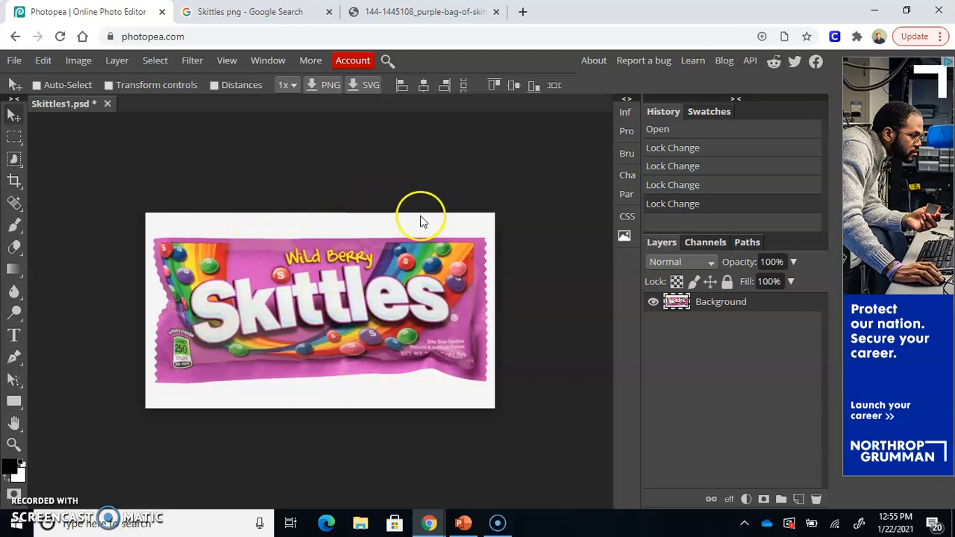
pyautogui.moveTo(444, 185)
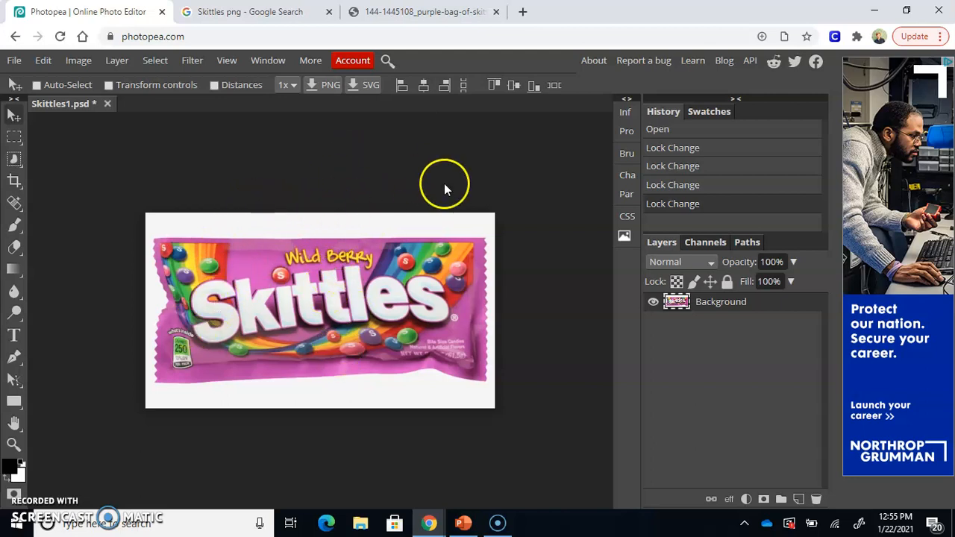
pyautogui.moveTo(155, 316)
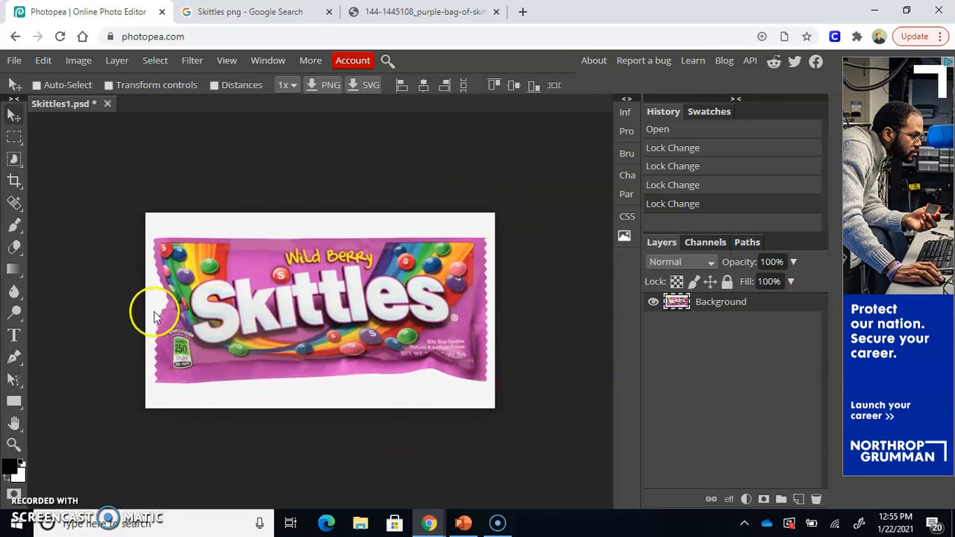
pyautogui.moveTo(149, 364)
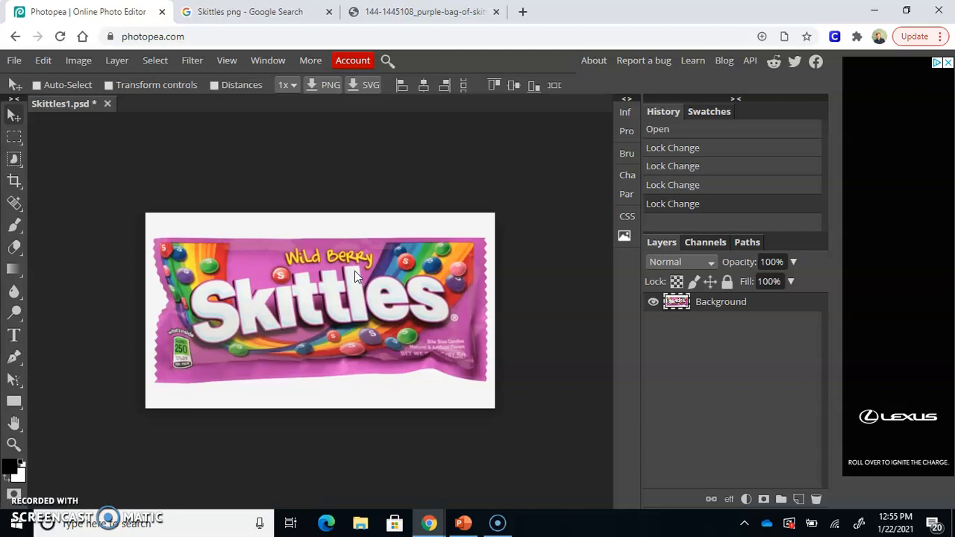
pyautogui.moveTo(412, 225)
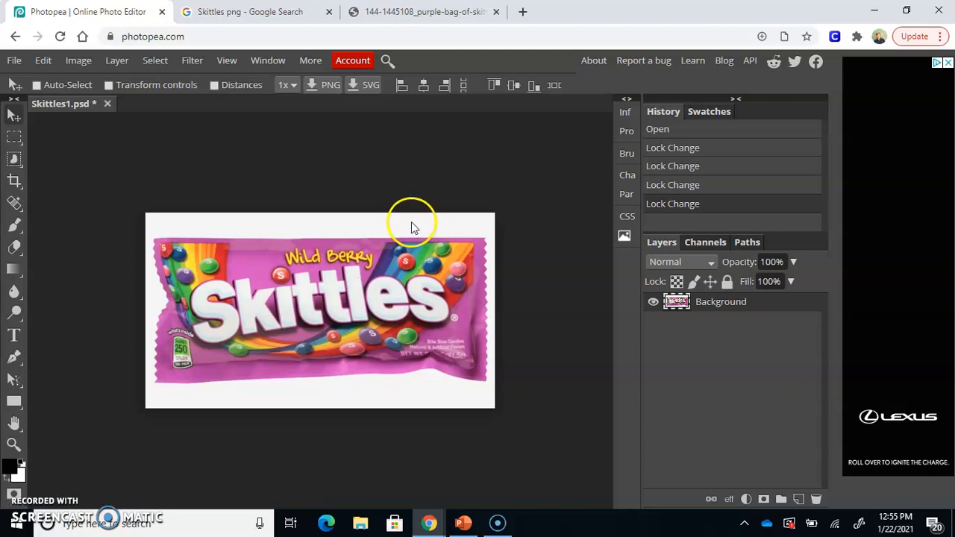
pyautogui.moveTo(531, 412)
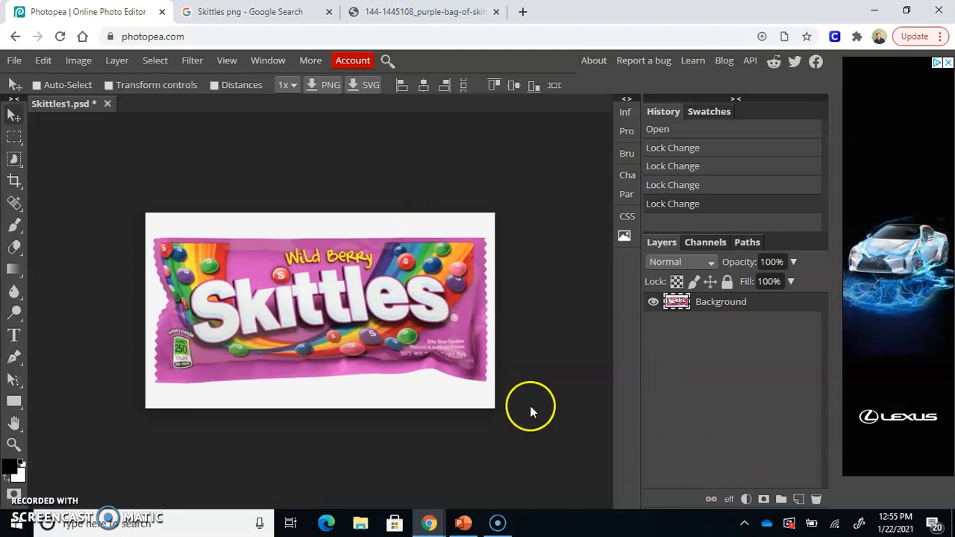
pyautogui.moveTo(406, 197)
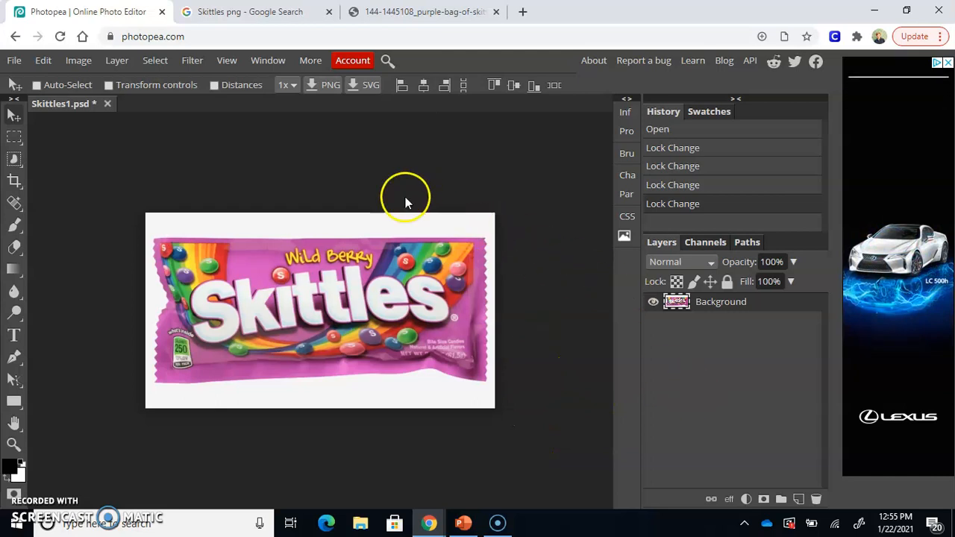
pyautogui.moveTo(379, 230)
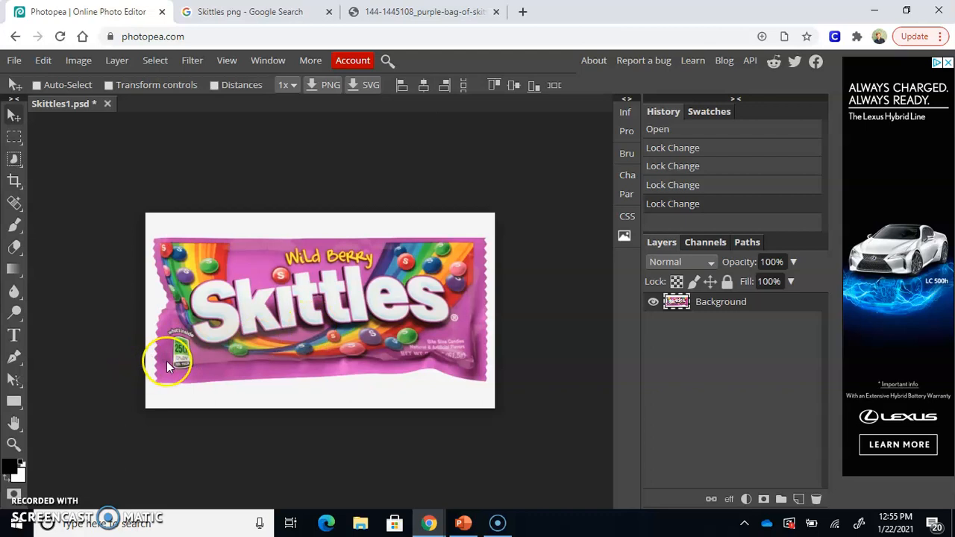
pyautogui.moveTo(460, 373)
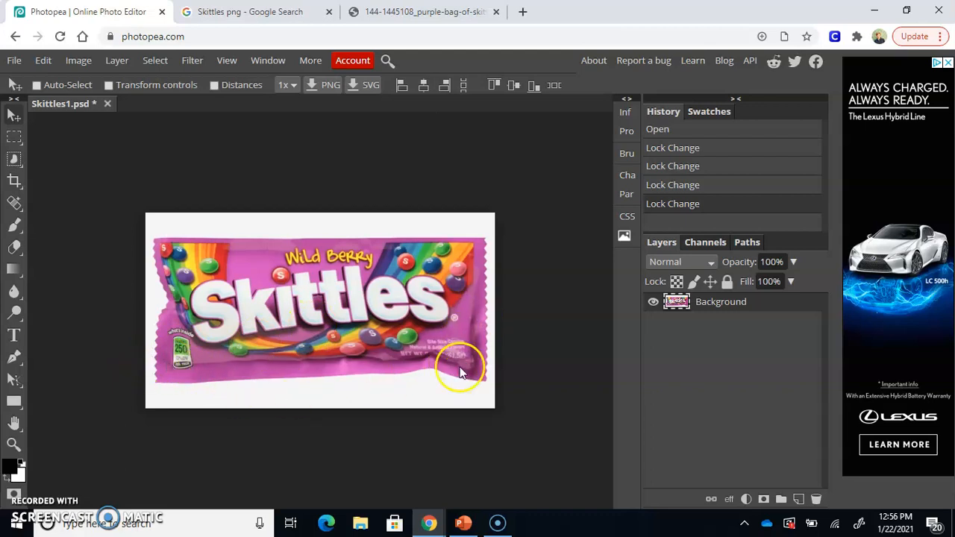
pyautogui.moveTo(394, 343)
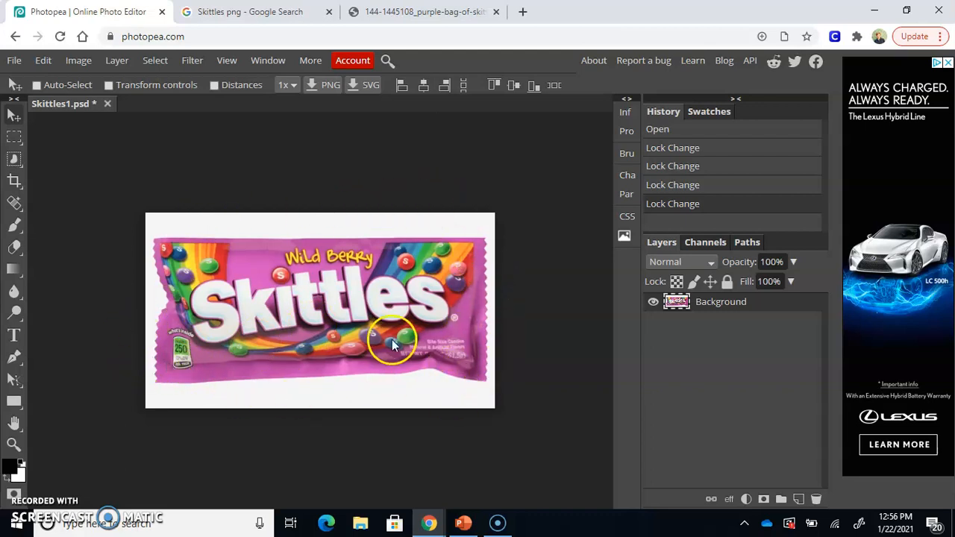
pyautogui.moveTo(365, 268)
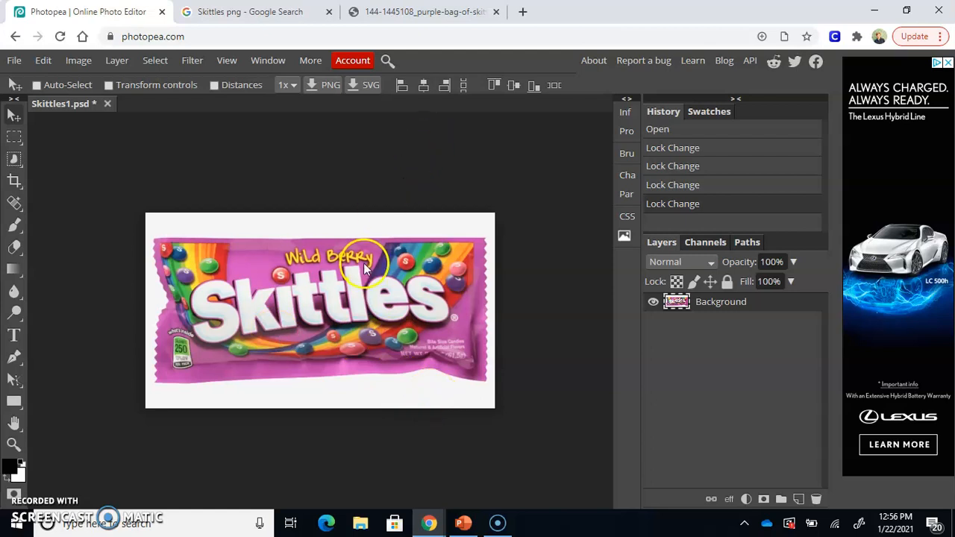
pyautogui.moveTo(425, 261)
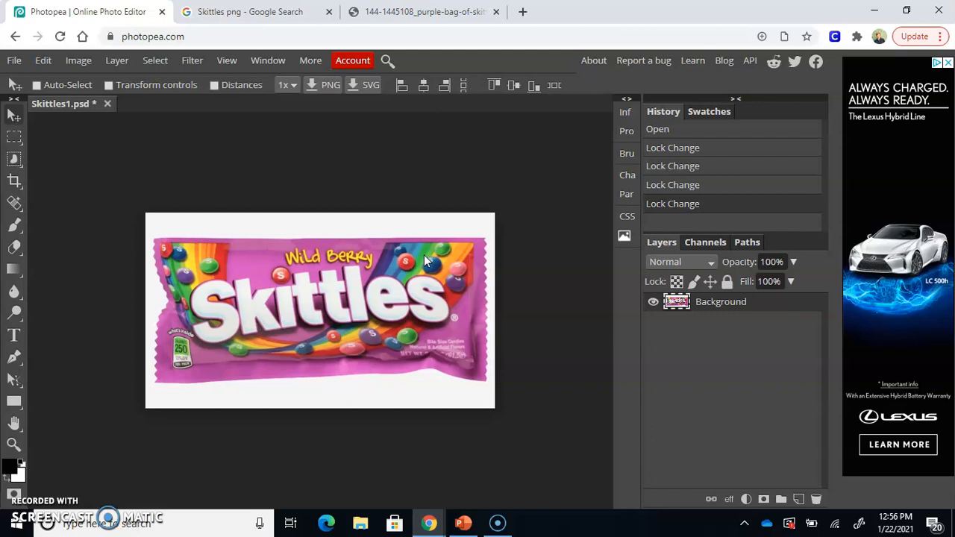
pyautogui.click(431, 266)
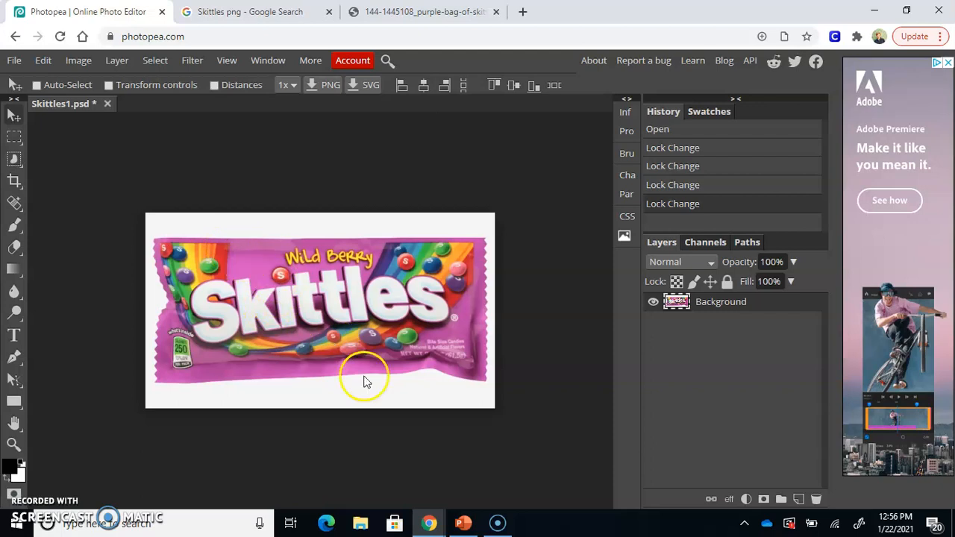
pyautogui.moveTo(350, 371)
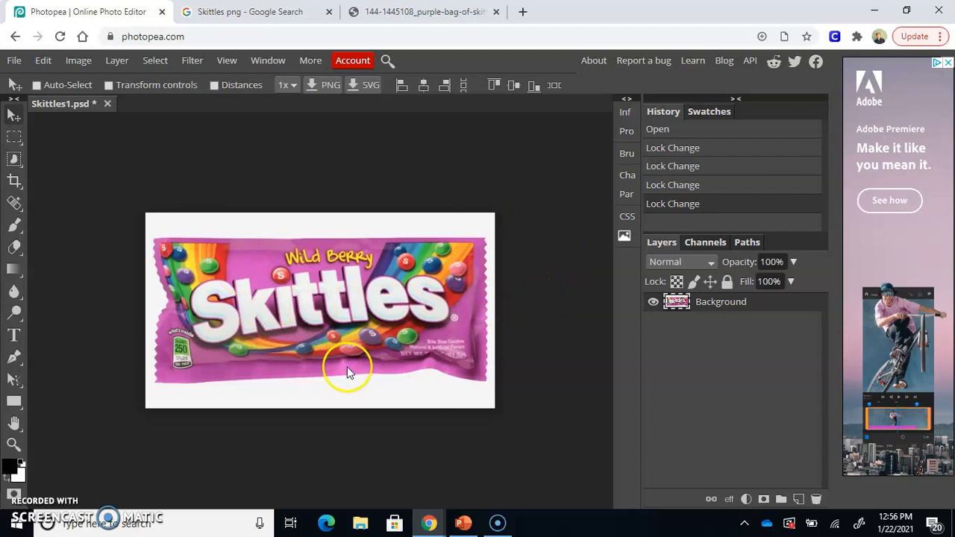
pyautogui.moveTo(291, 317)
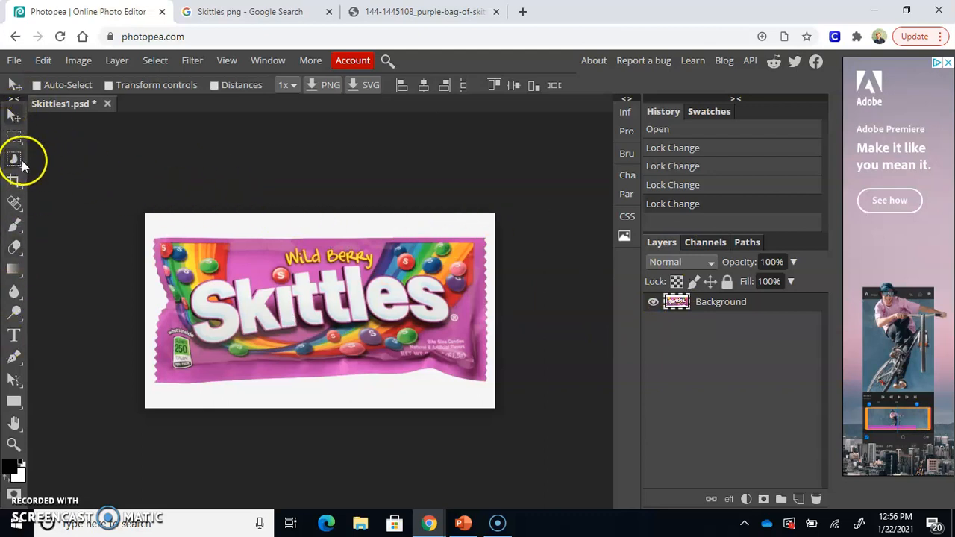
pyautogui.moveTo(15, 157)
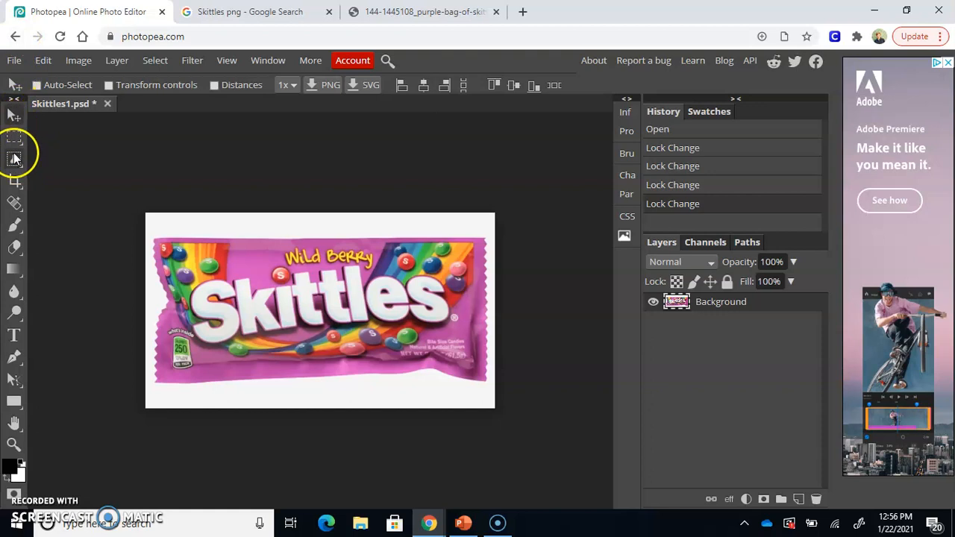
pyautogui.moveTo(14, 159)
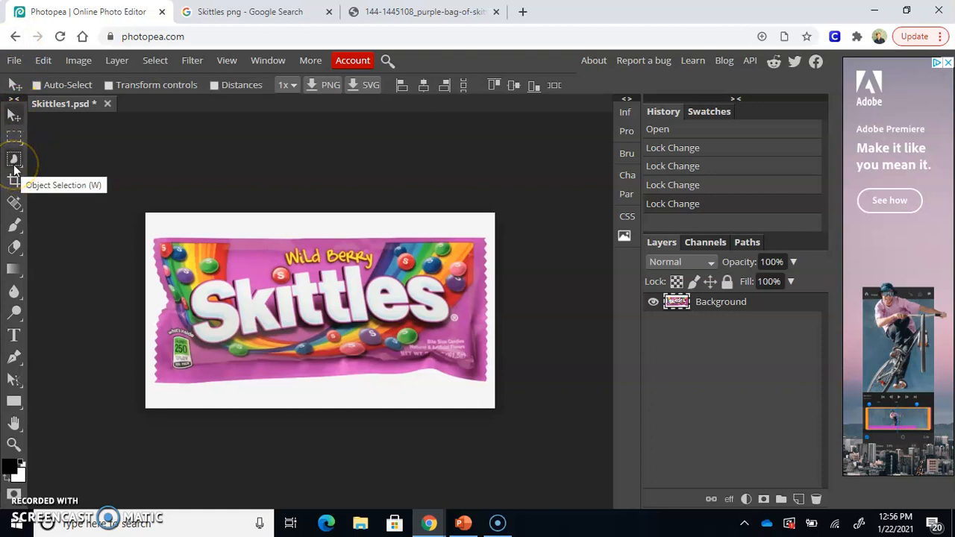
# Switch to the Magic Wand tool for selecting areas of similar colour.
pyautogui.click(13, 158)
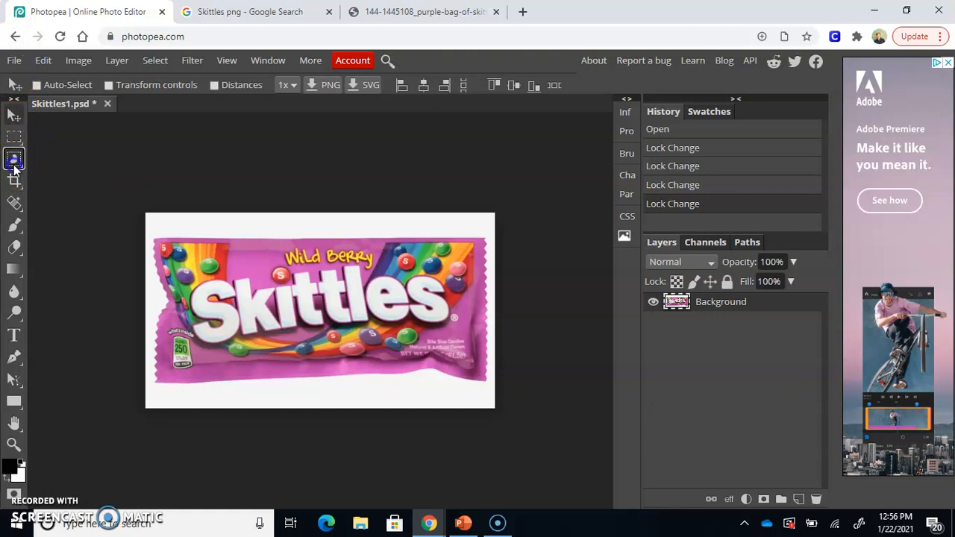
pyautogui.click(13, 159)
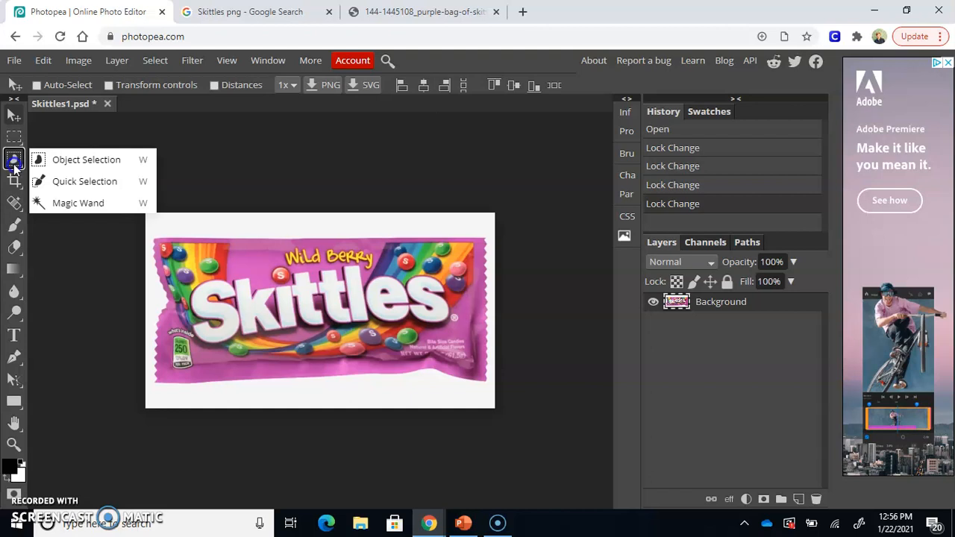
pyautogui.moveTo(84, 182)
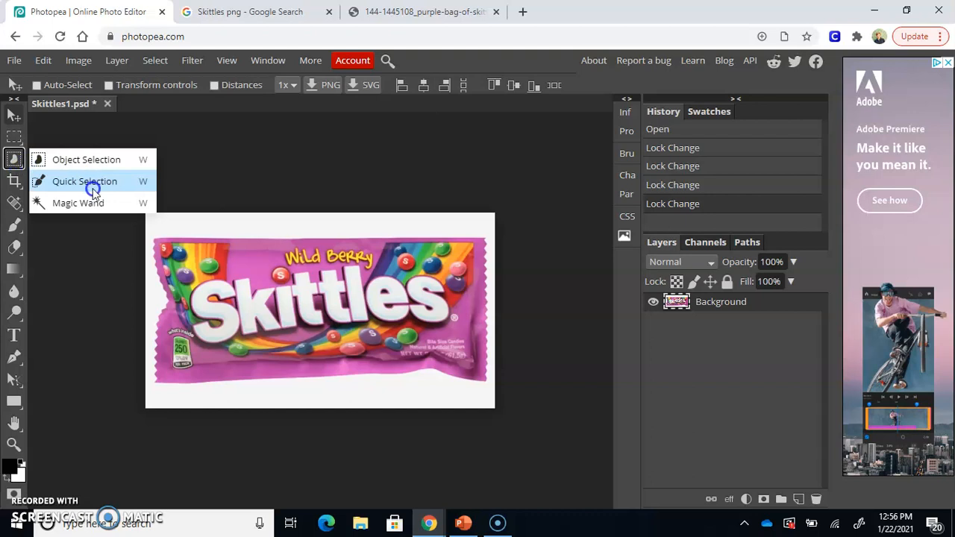
pyautogui.moveTo(77, 203)
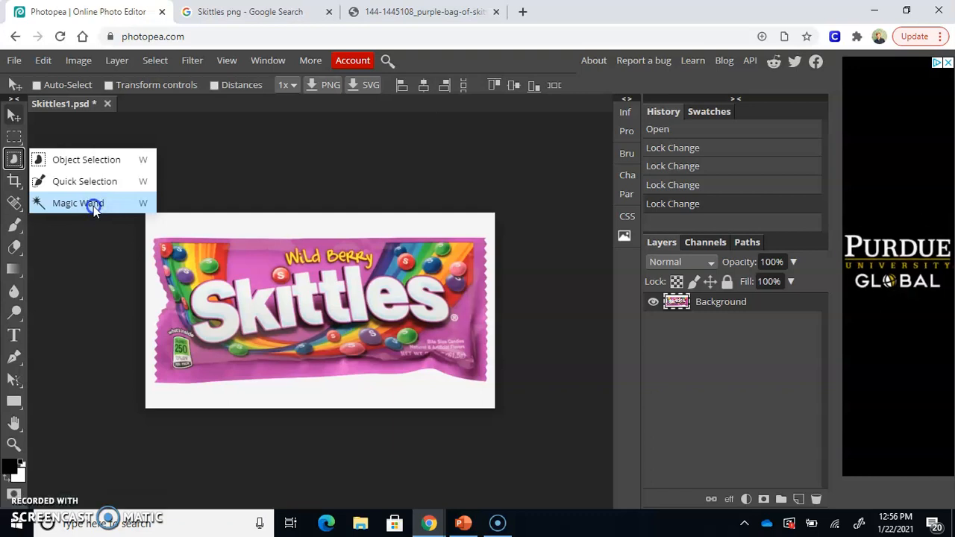
pyautogui.click(78, 203)
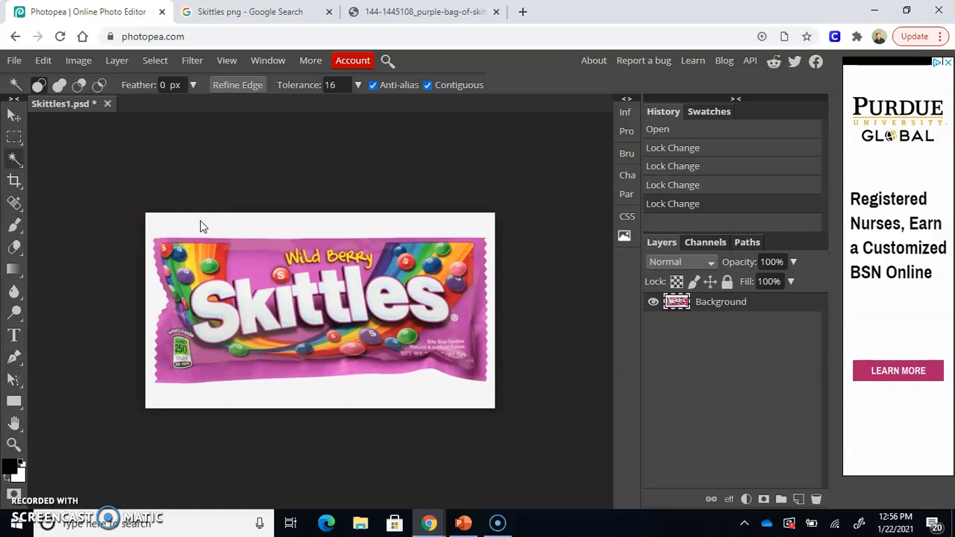
# Select the white background around the bag with the Magic Wand (tolerance 16, contiguous).
pyautogui.click(202, 224)
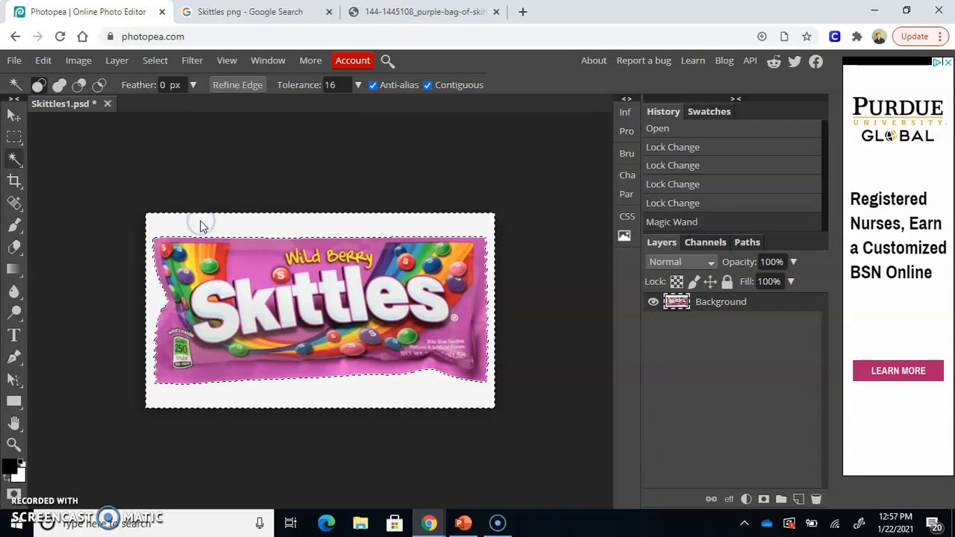
pyautogui.moveTo(194, 433)
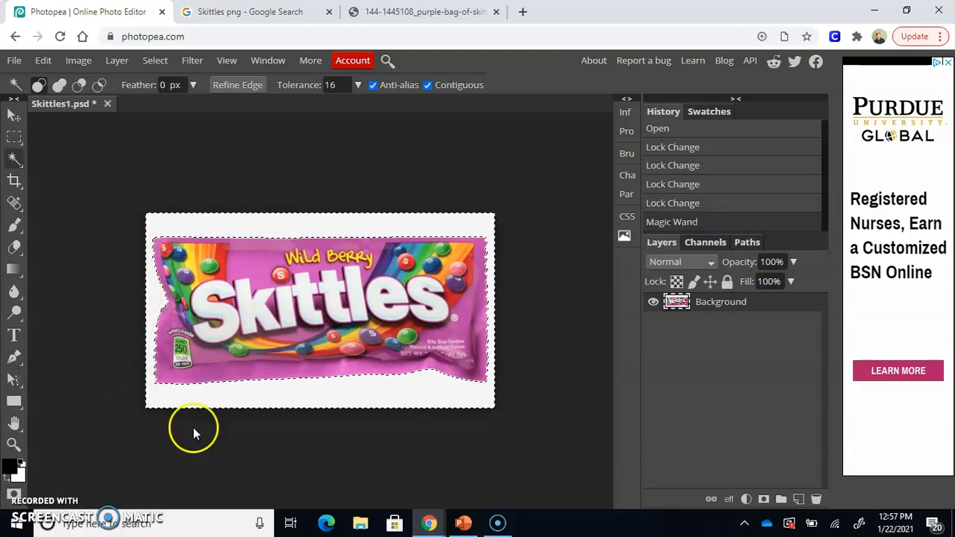
pyautogui.moveTo(418, 314)
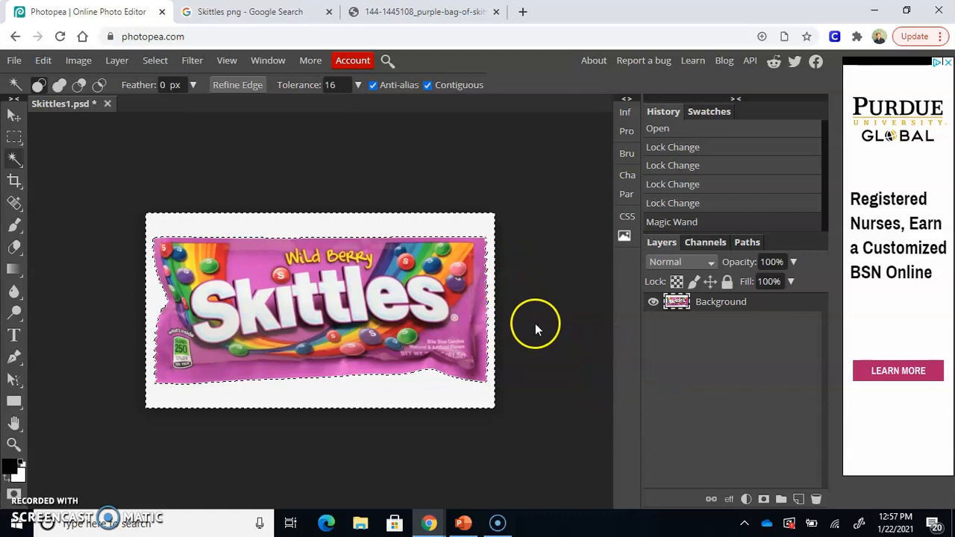
pyautogui.moveTo(379, 245)
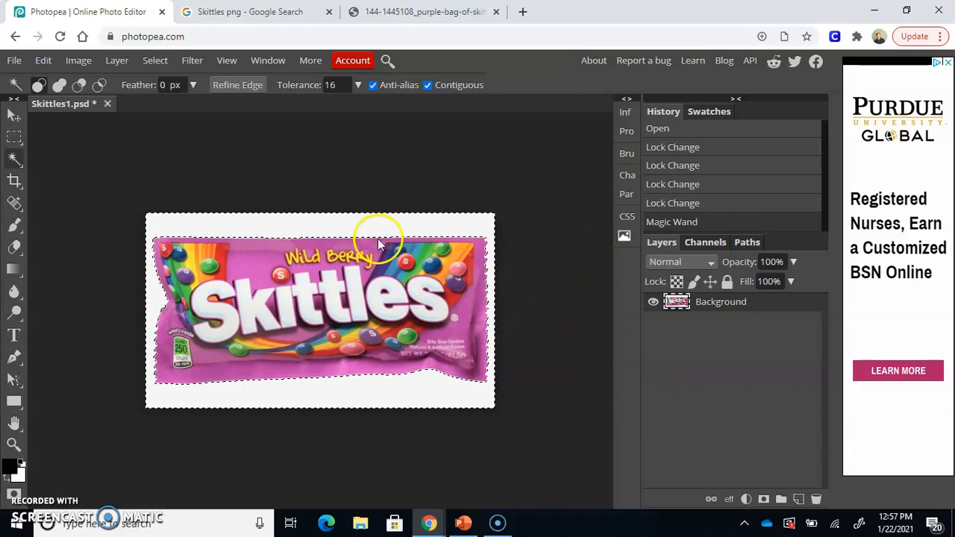
pyautogui.moveTo(448, 206)
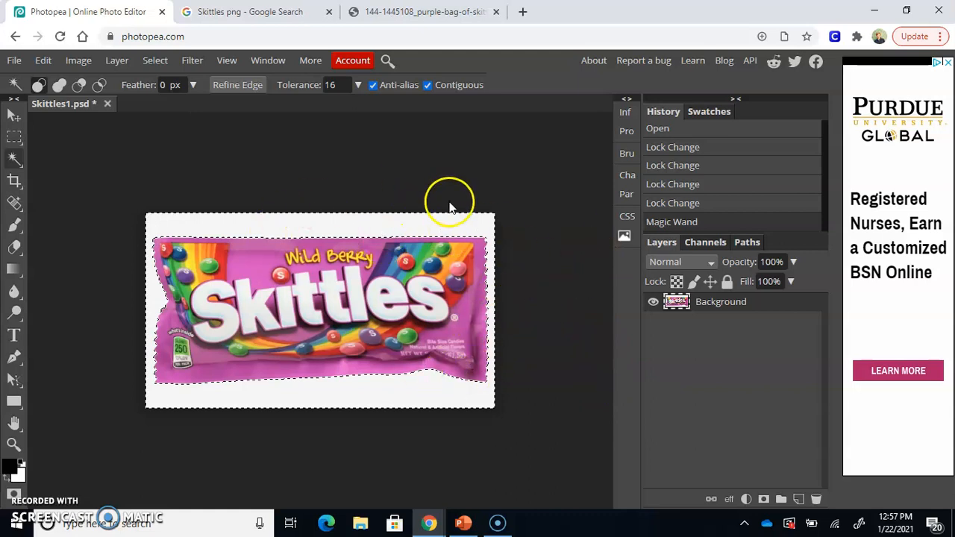
pyautogui.moveTo(299, 200)
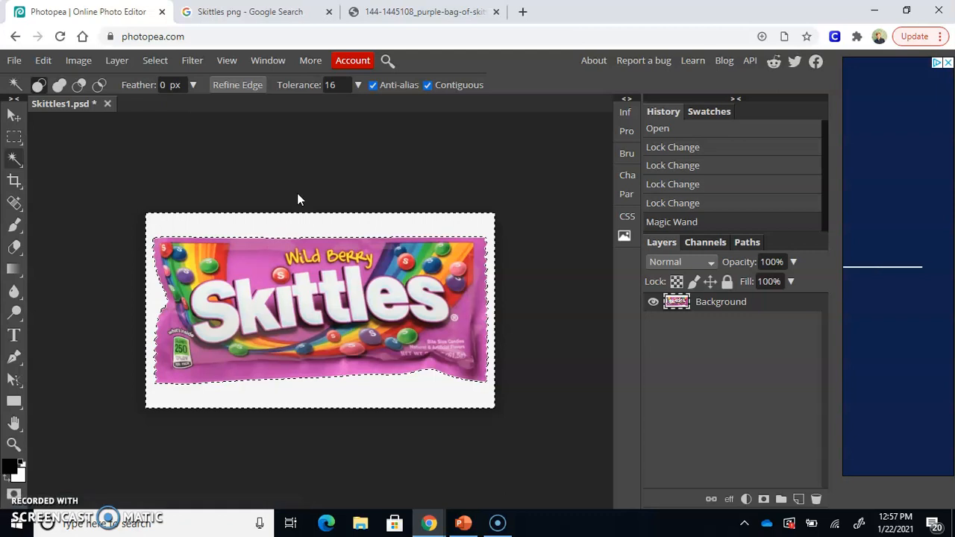
# Delete the selected white background so it becomes transparent.
pyautogui.press('Delete')
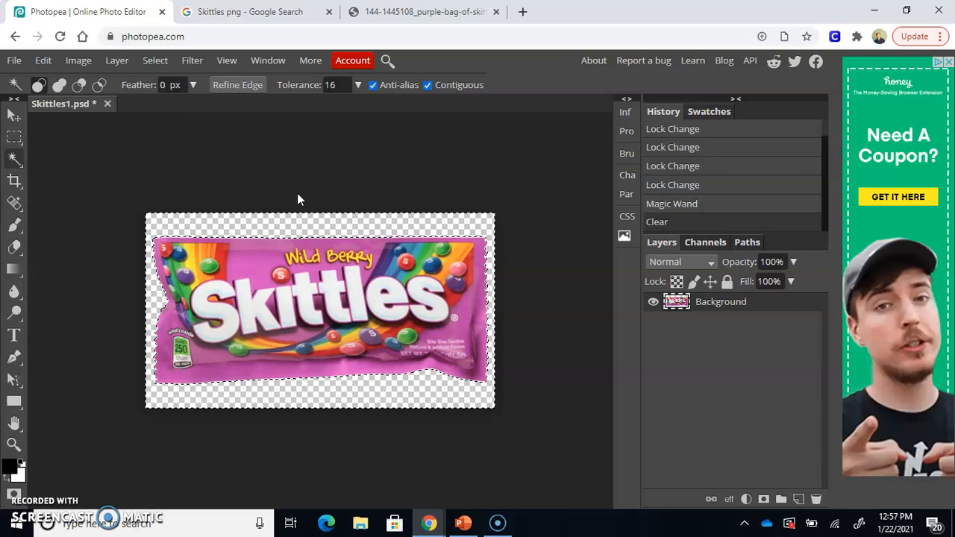
pyautogui.moveTo(286, 193)
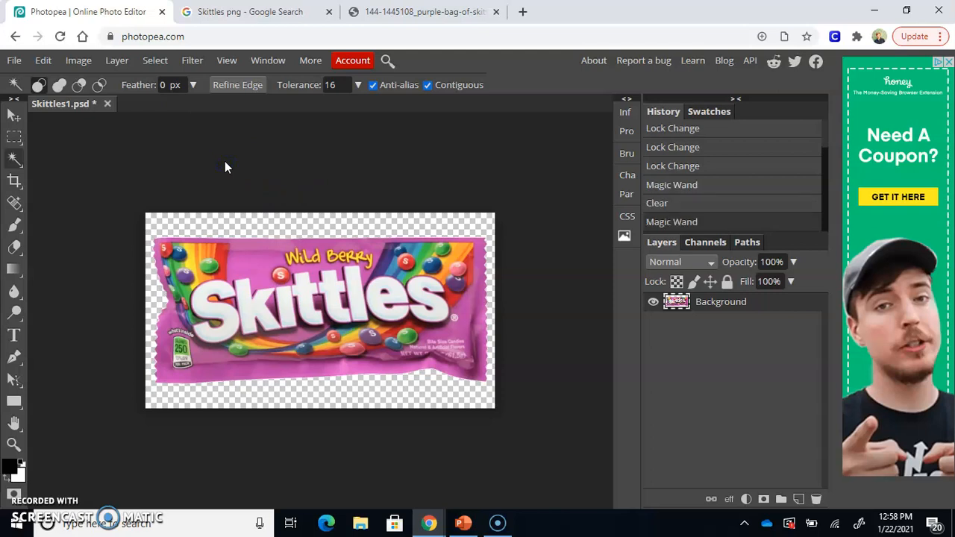
pyautogui.moveTo(494, 251)
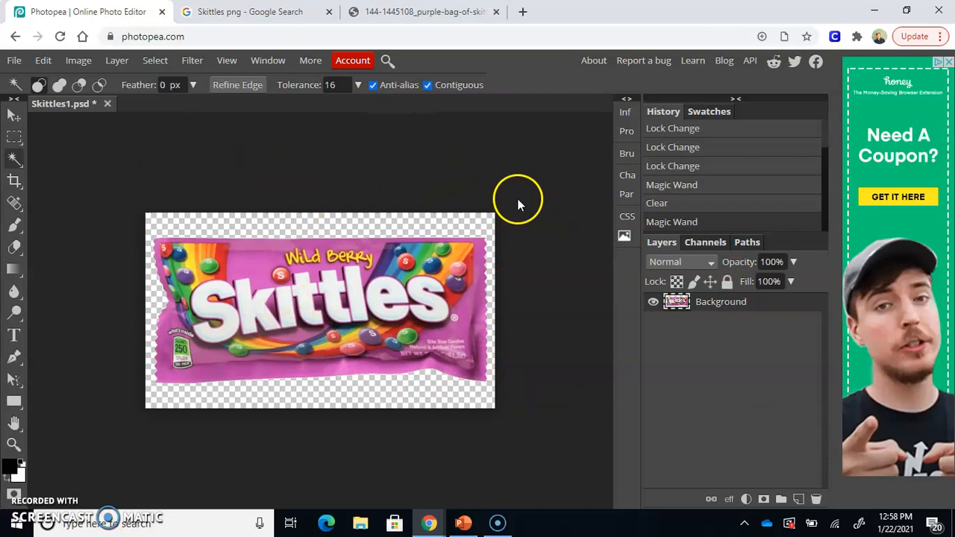
pyautogui.moveTo(594, 334)
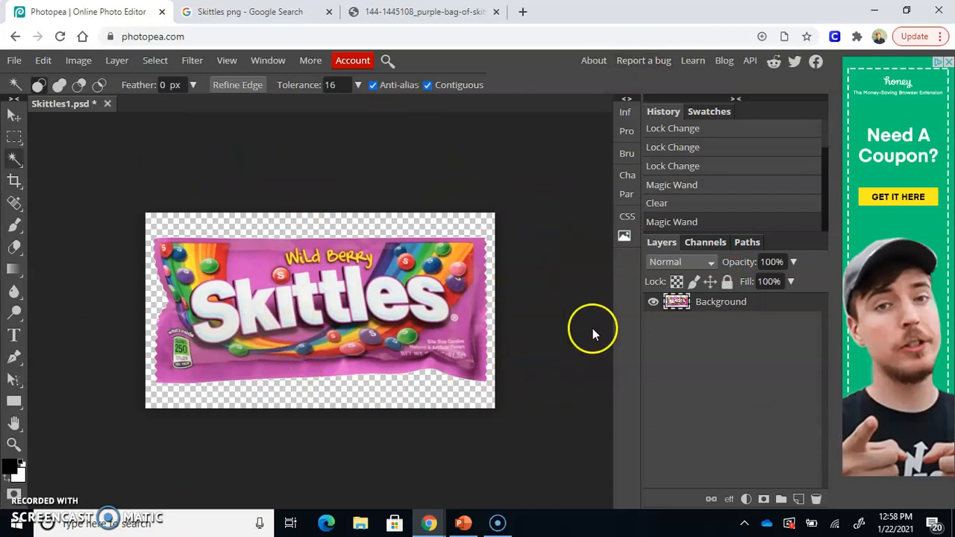
pyautogui.moveTo(534, 216)
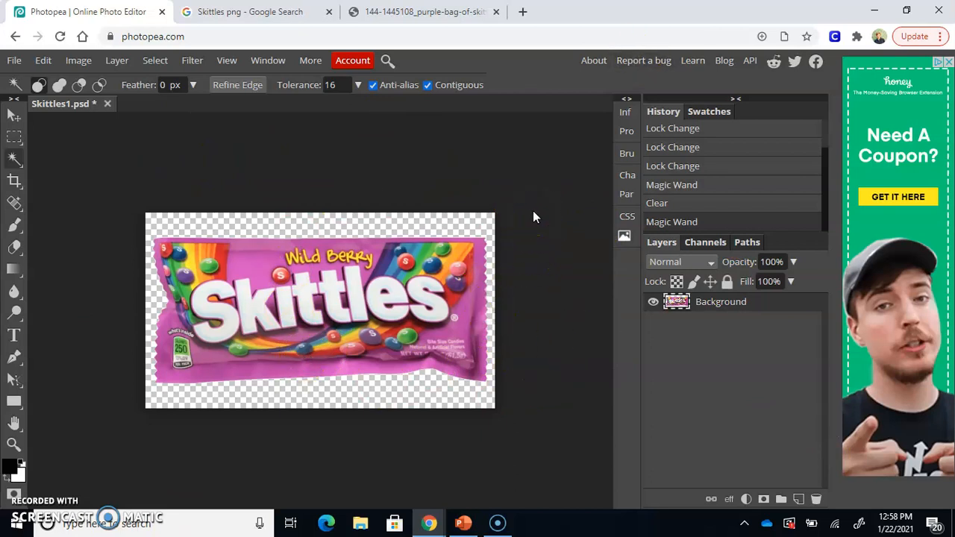
pyautogui.moveTo(92, 152)
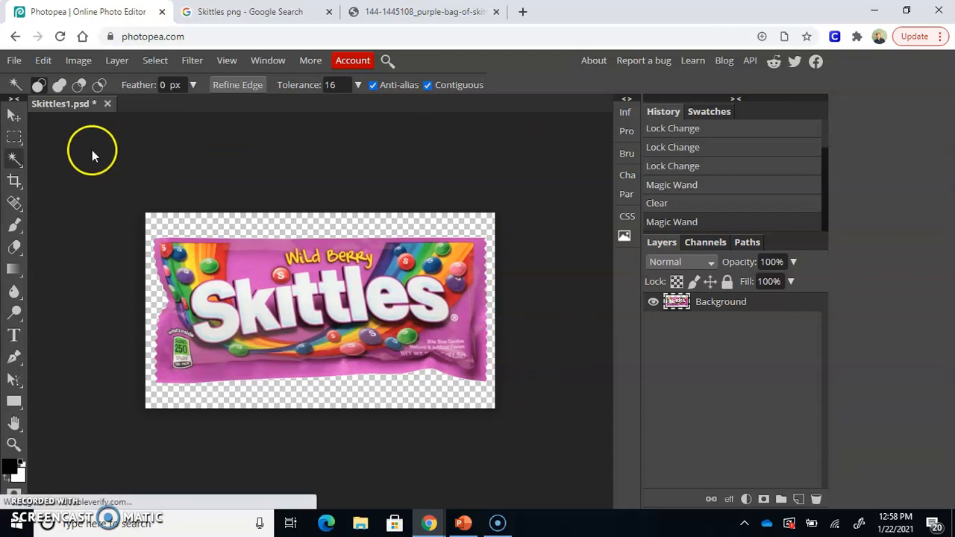
# Bring up the File commands with the transparent area around the bag selected.
pyautogui.click(13, 60)
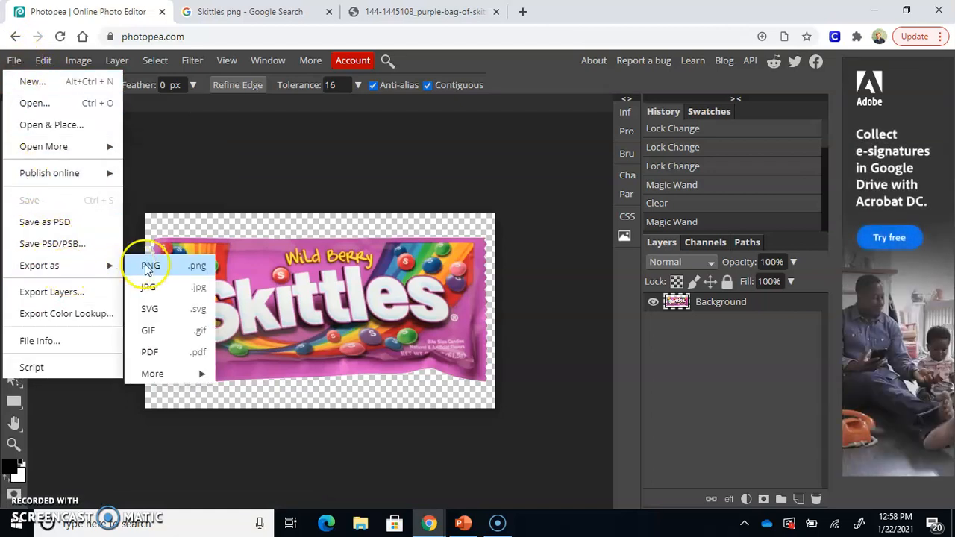
# Export the transparent-background bag as Skittles1.png and show it in Downloads.
pyautogui.click(149, 266)
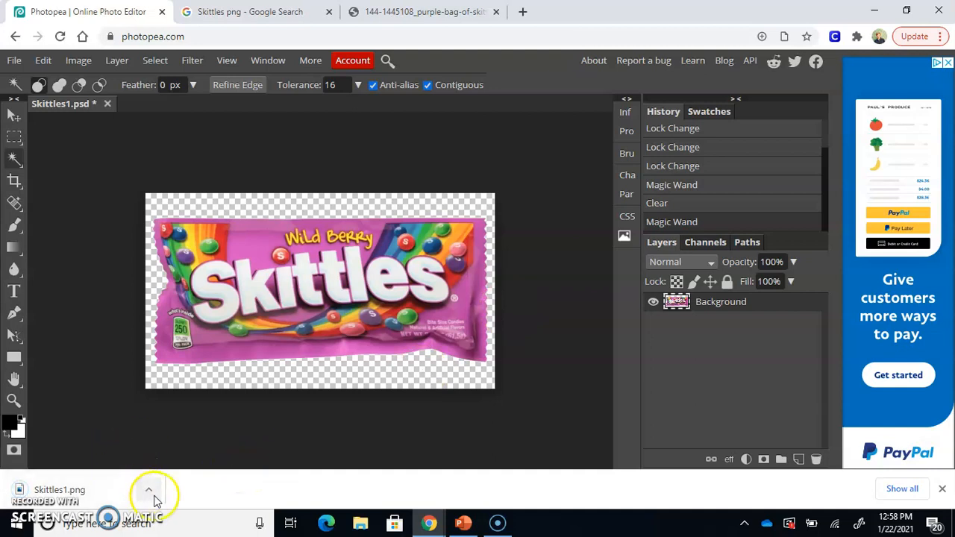
pyautogui.click(149, 489)
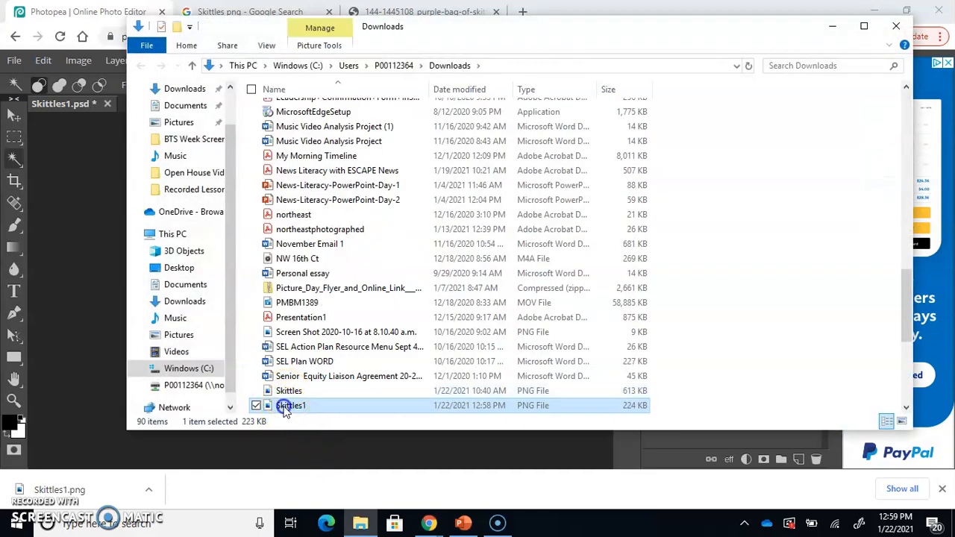
pyautogui.moveTo(179, 334)
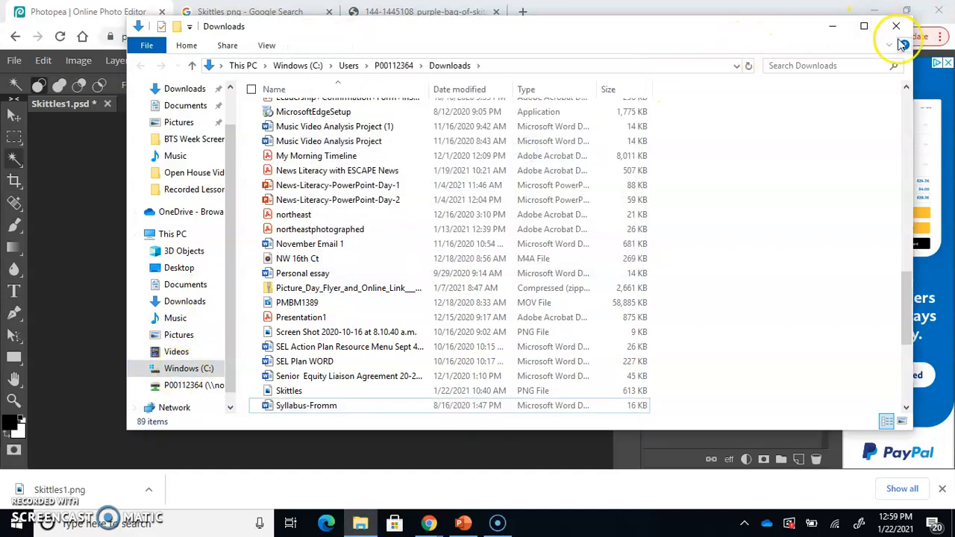
# Close the Downloads window after confirming Skittles1.png is there.
pyautogui.click(895, 27)
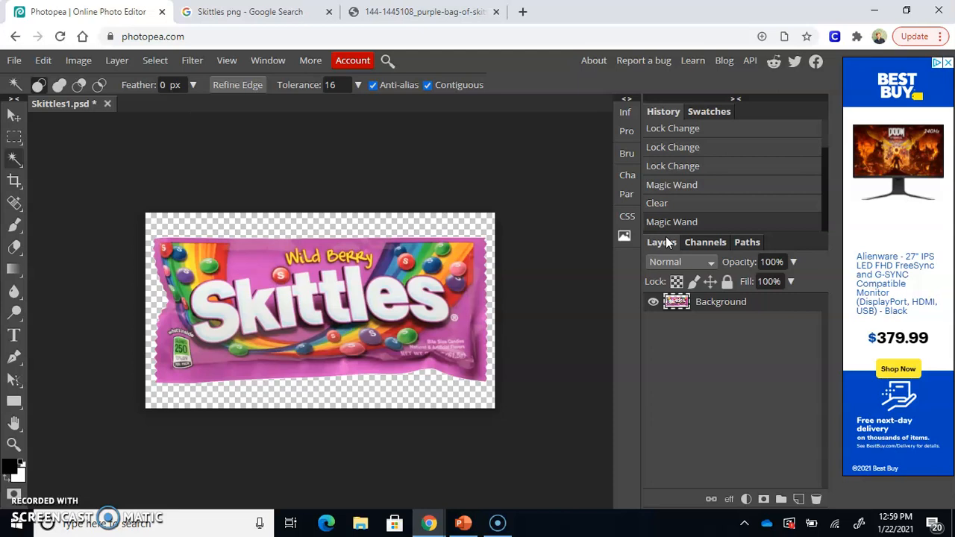
pyautogui.moveTo(58, 440)
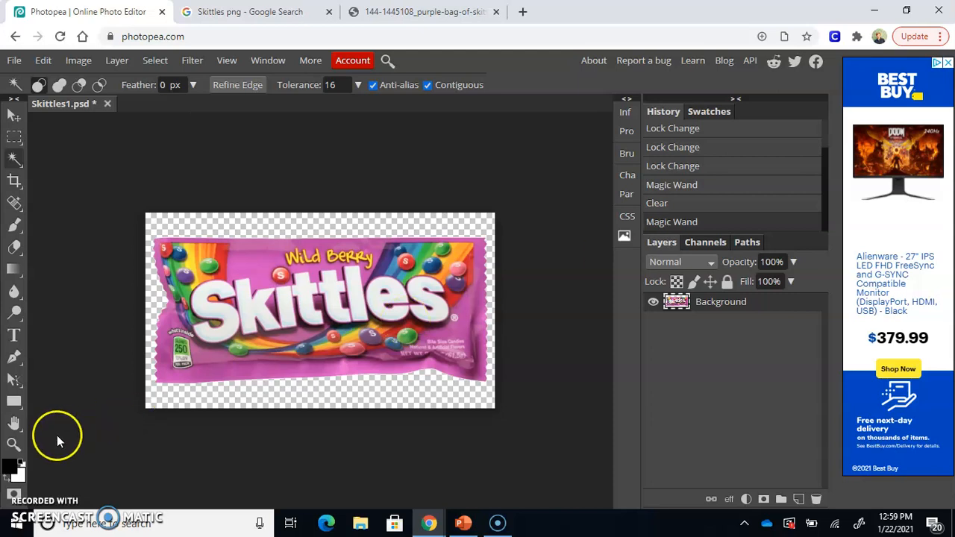
pyautogui.moveTo(27, 508)
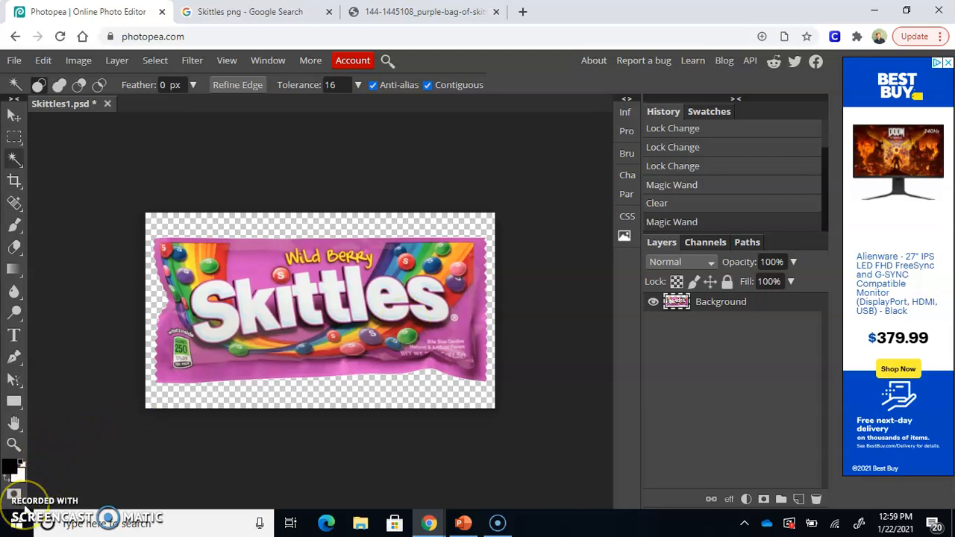